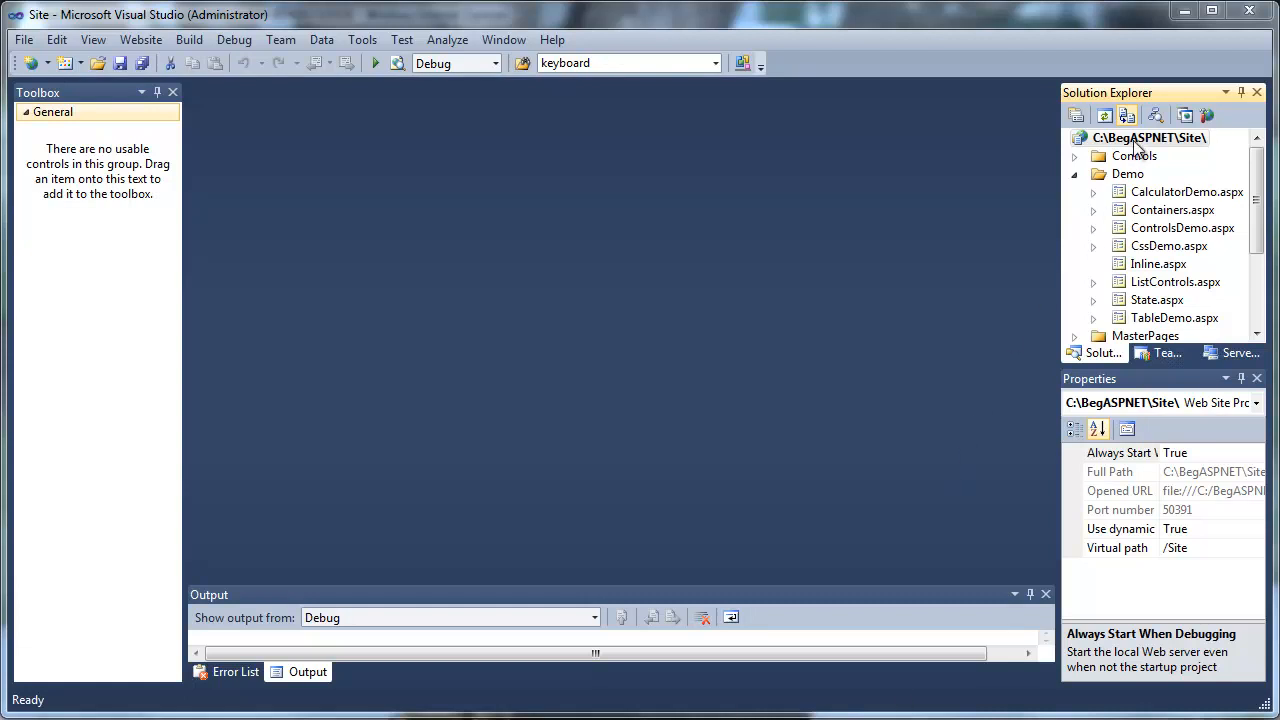
Add a new Class item named Calculator.cs to the website root
right_click(1160, 137)
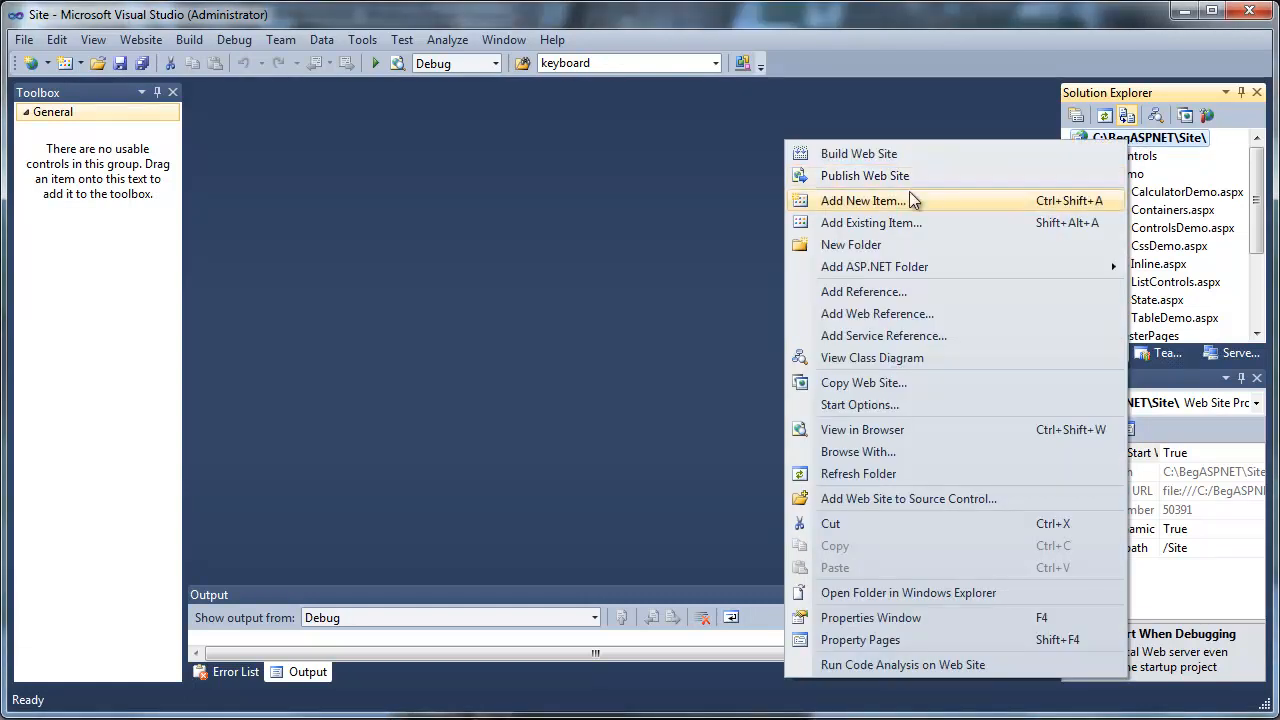
left_click(858, 201)
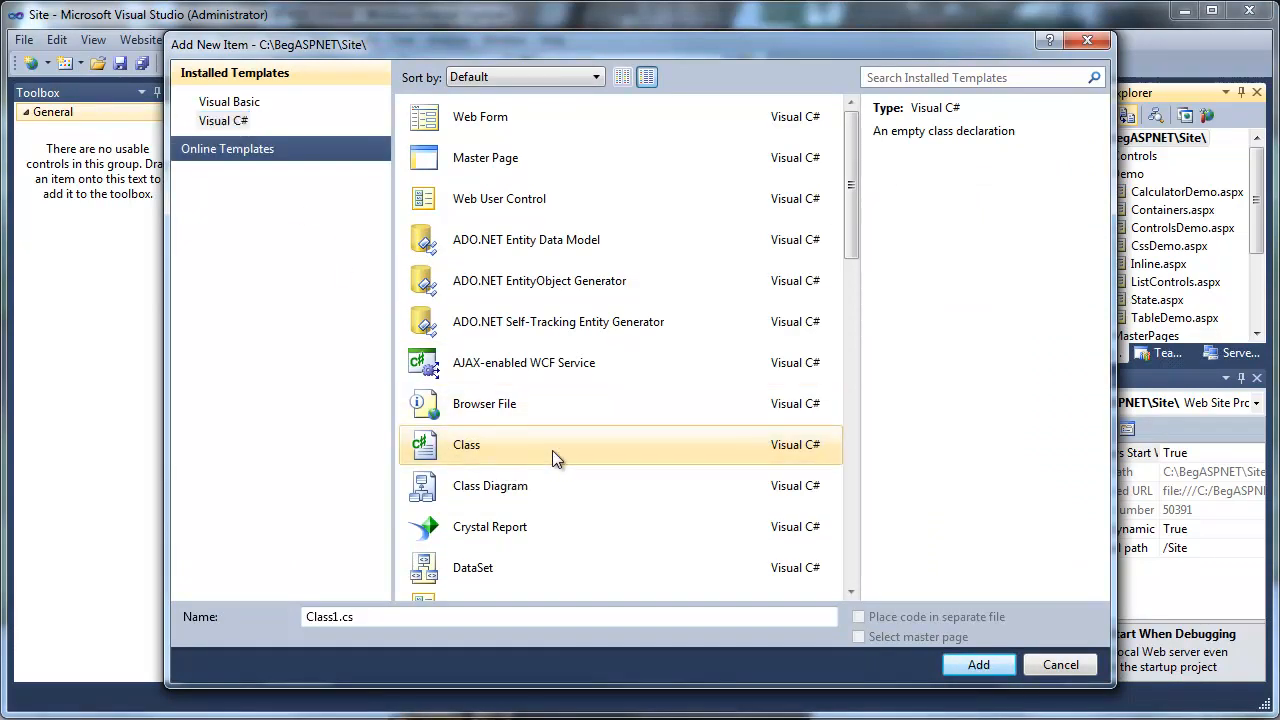
mouse_move(597, 480)
type("alculator")
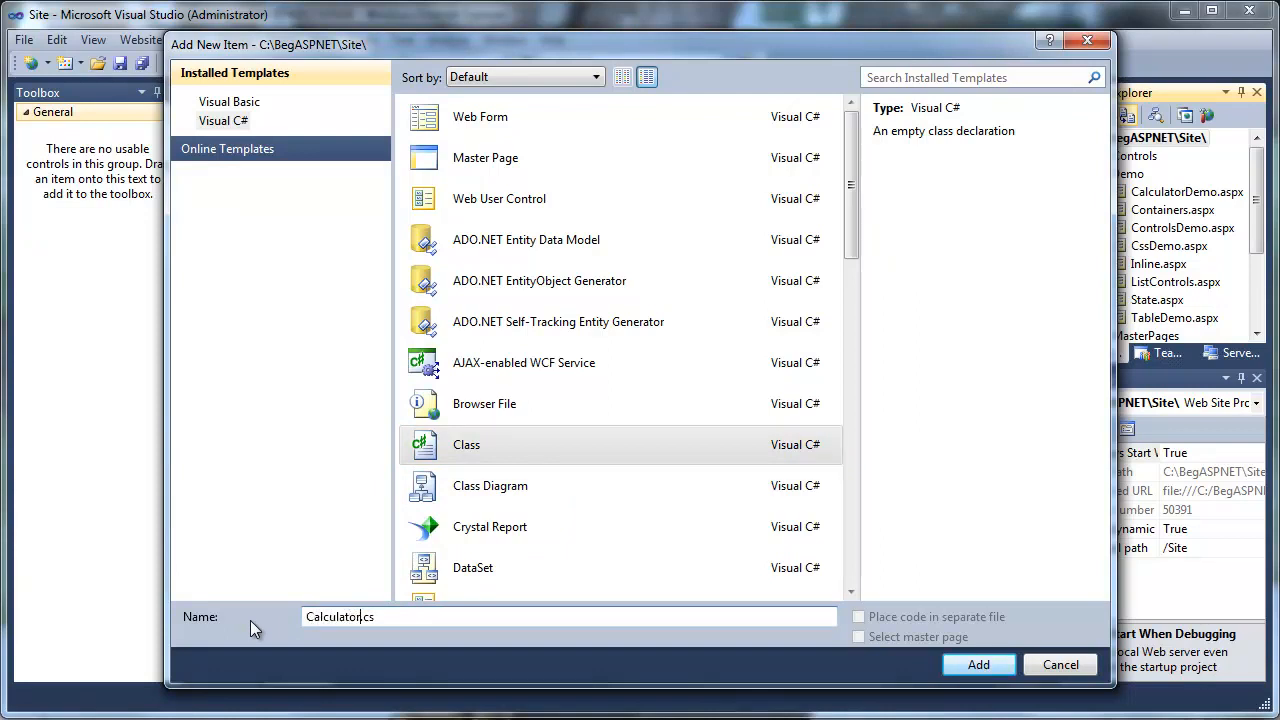
left_click(978, 665)
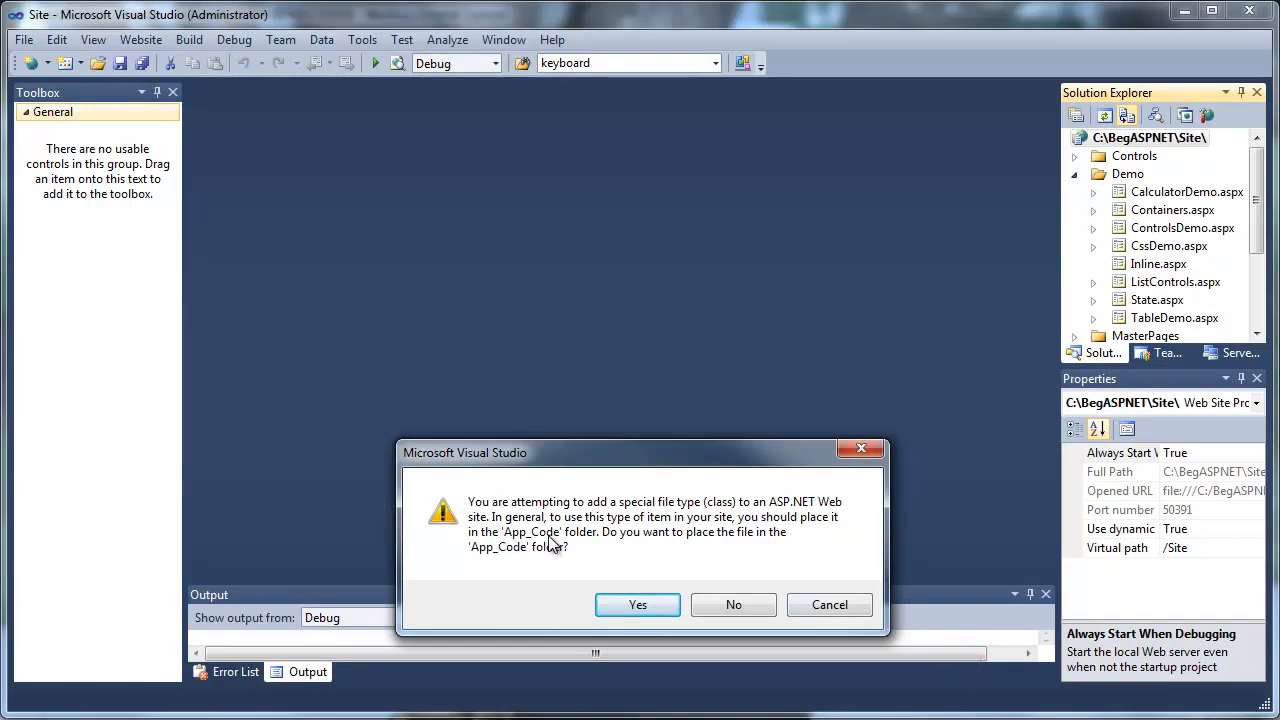
Confirm placing Calculator.cs in the App_Code folder
left_click(637, 604)
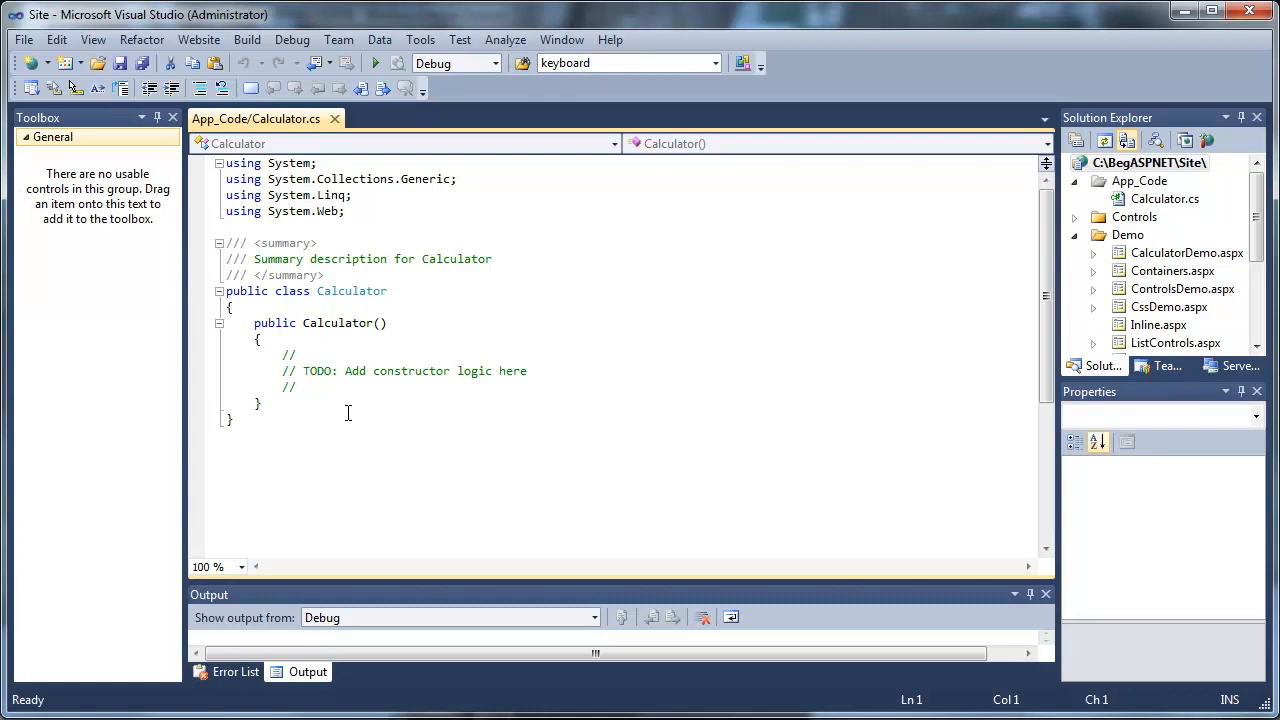
Type public double Add(double a, double b) returning a + b into Calculator.cs
left_click(290, 307)
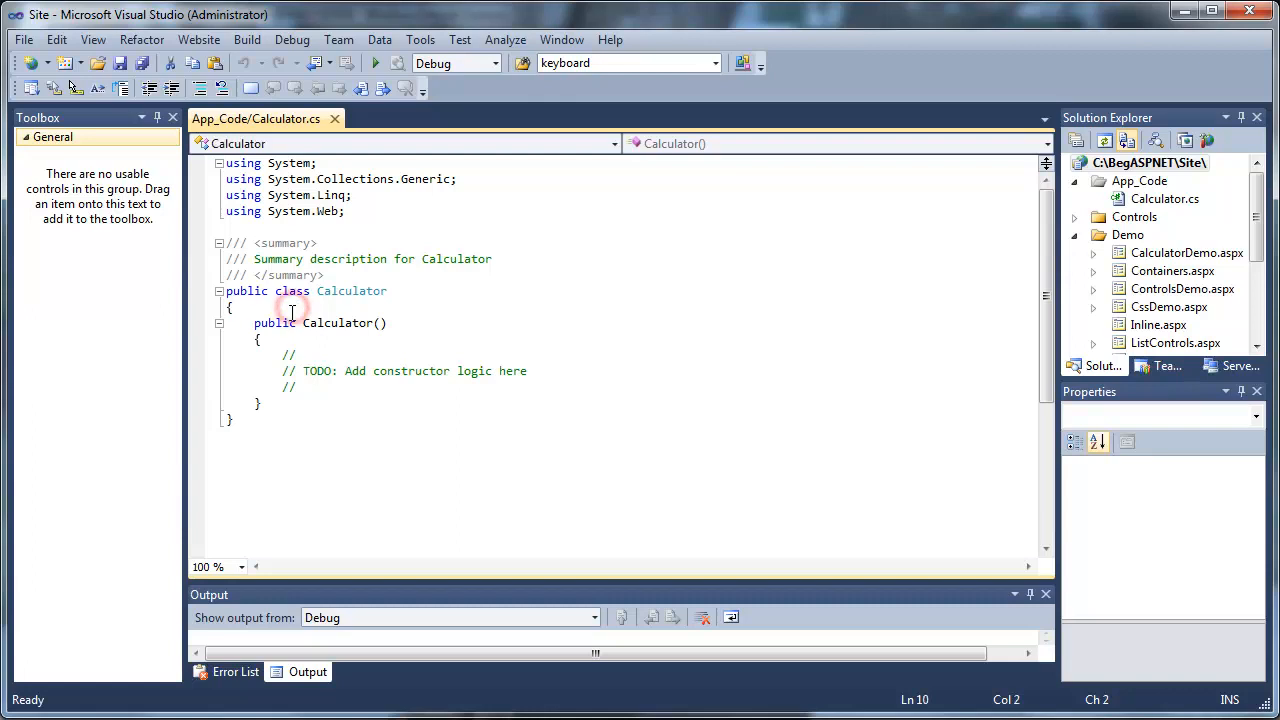
key("Enter")
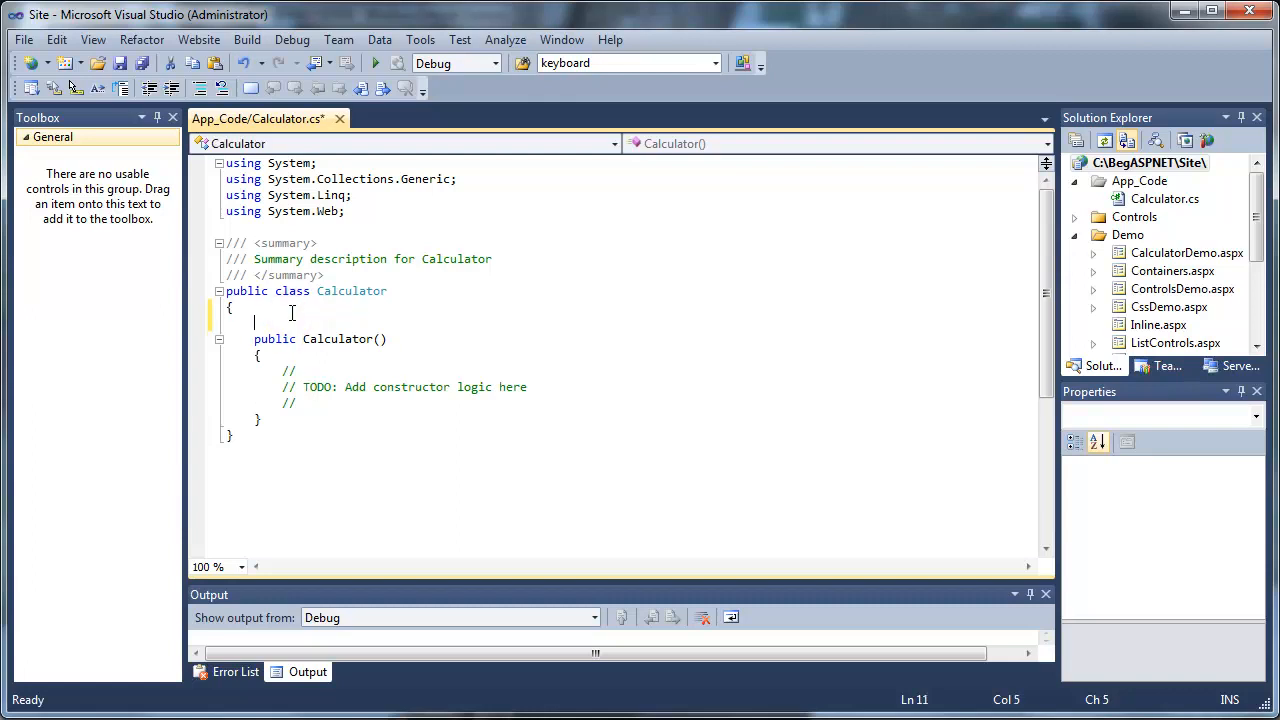
type("p")
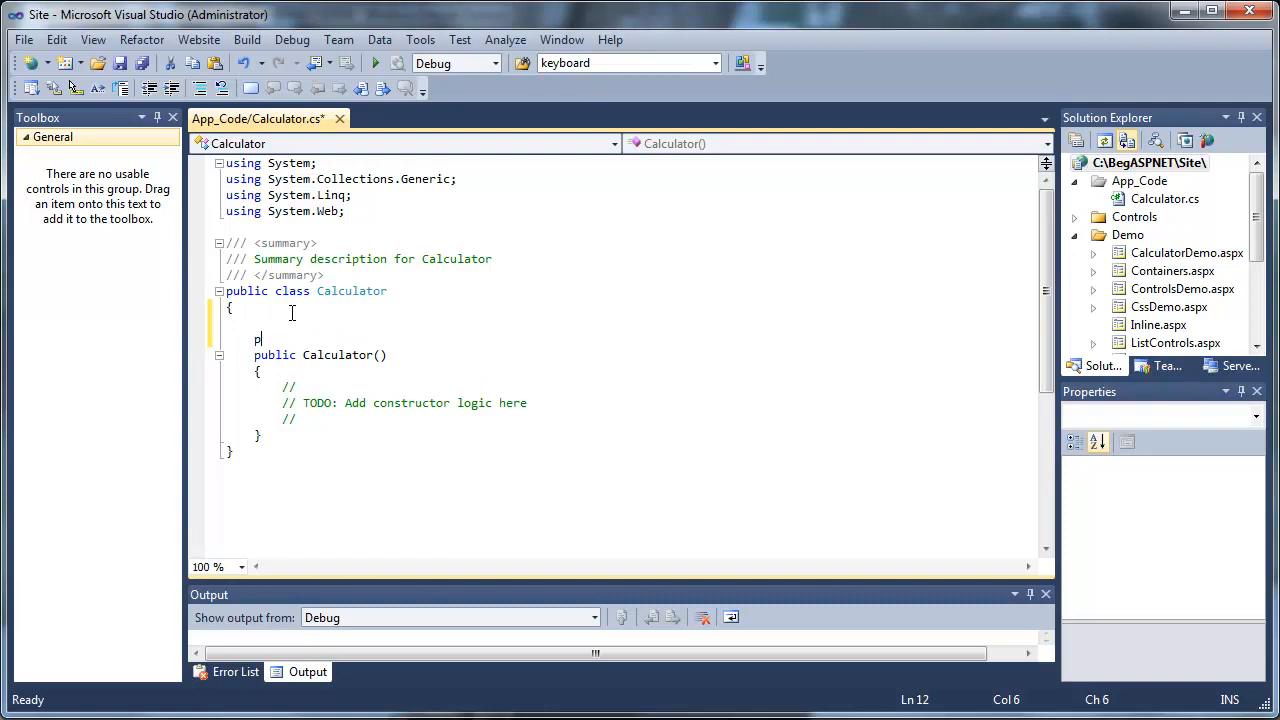
type("ublic doub")
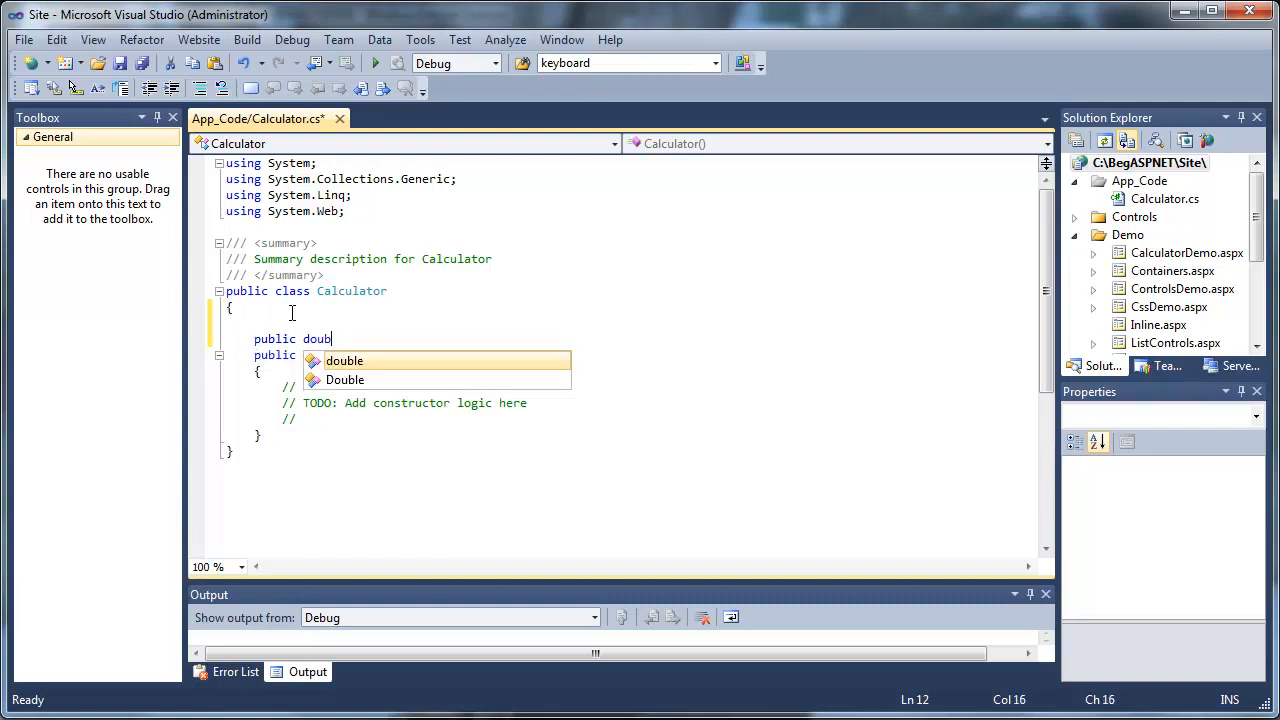
type("le Add(")
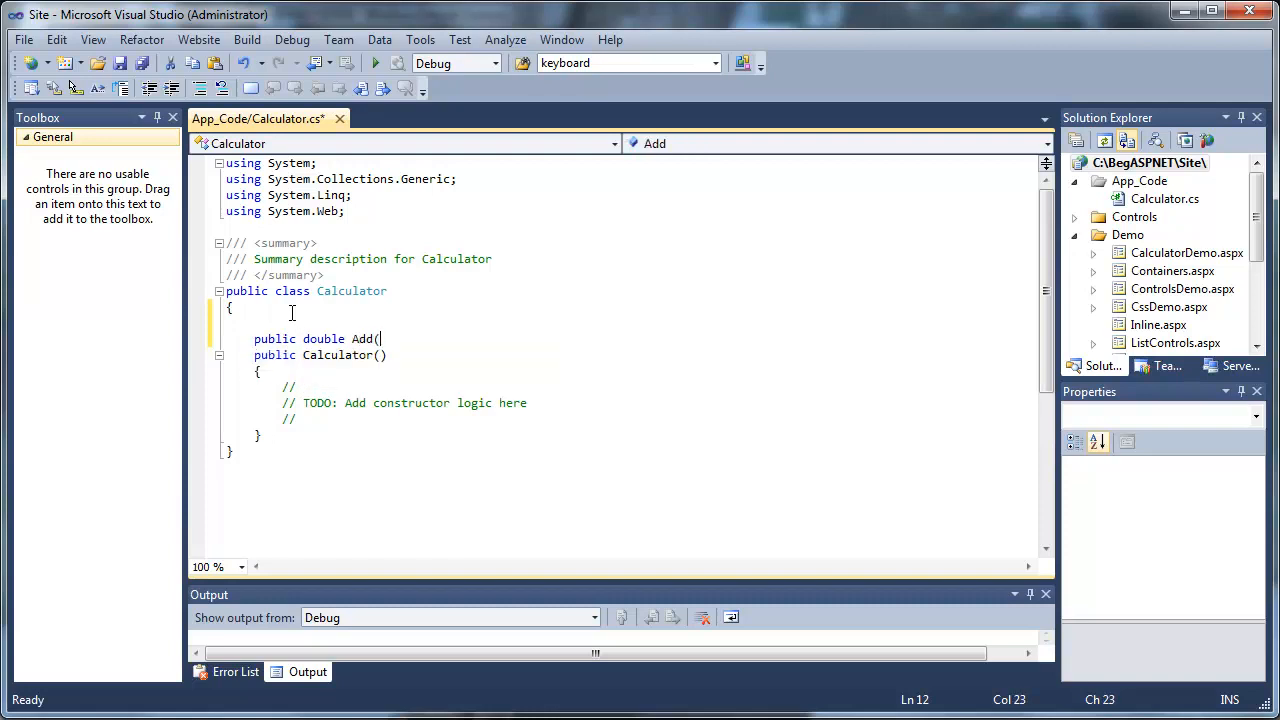
type("double")
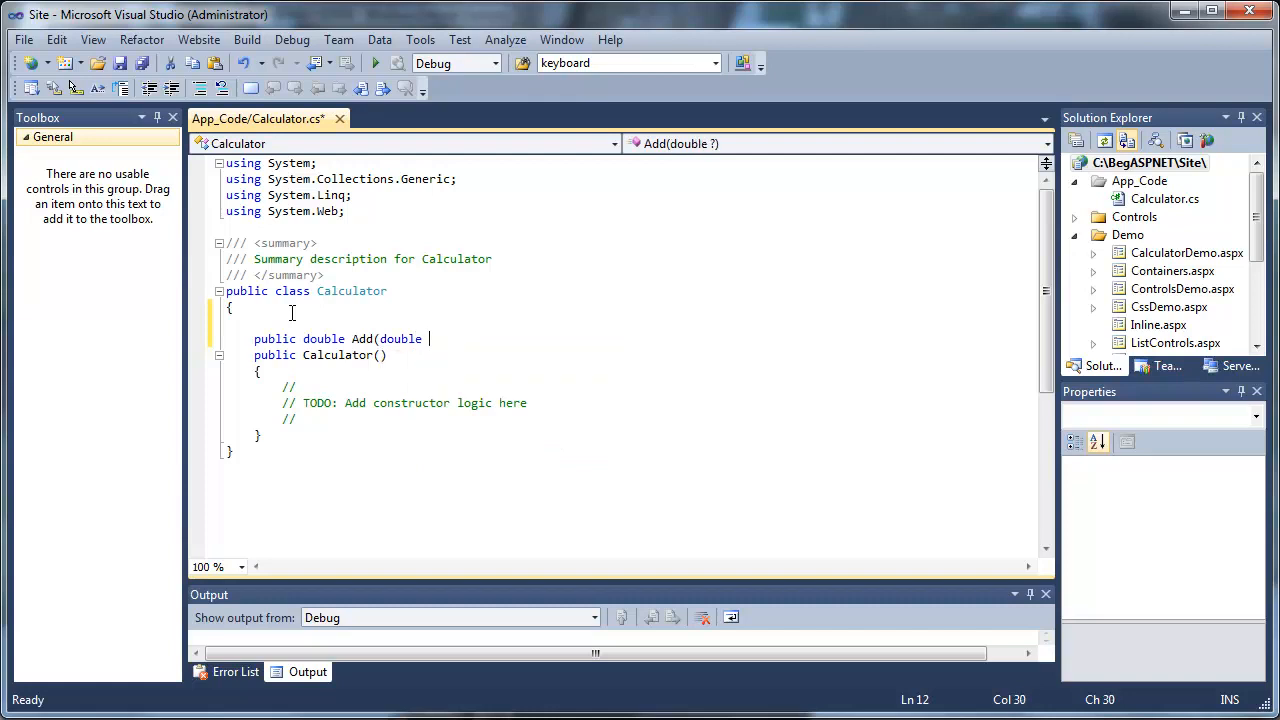
type("a, double b")
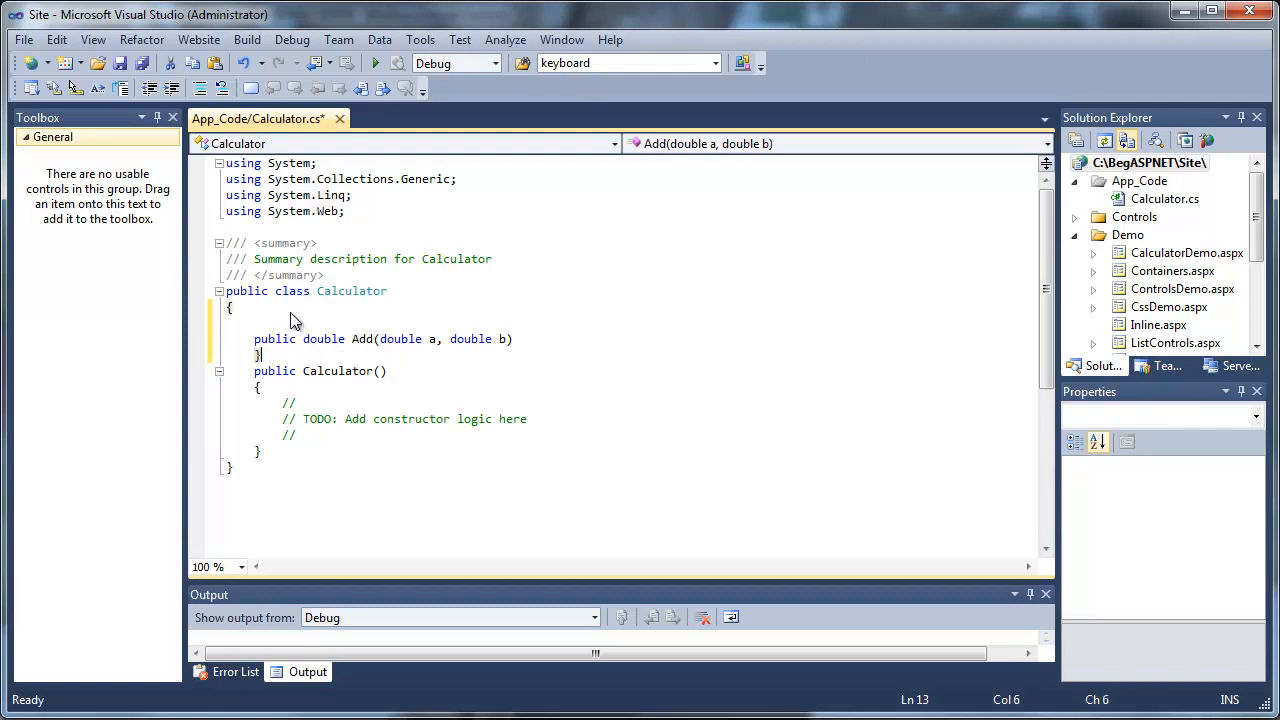
key("Enter")
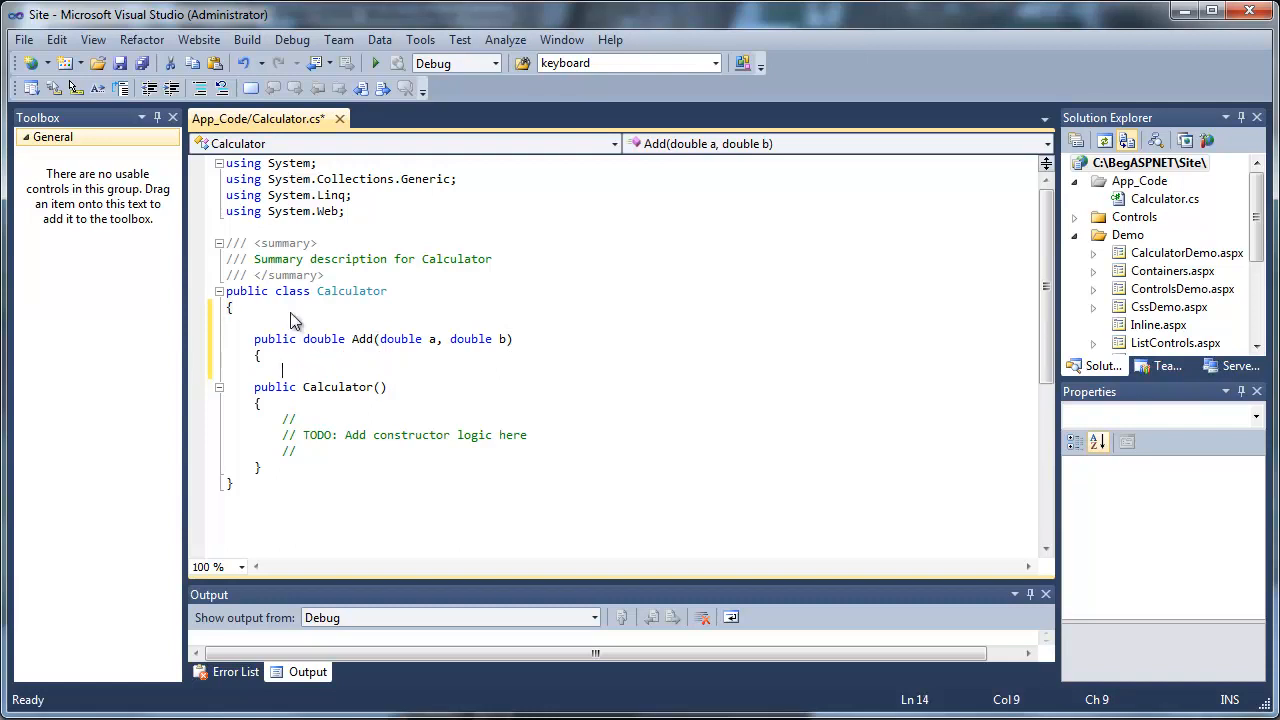
type("return a + b")
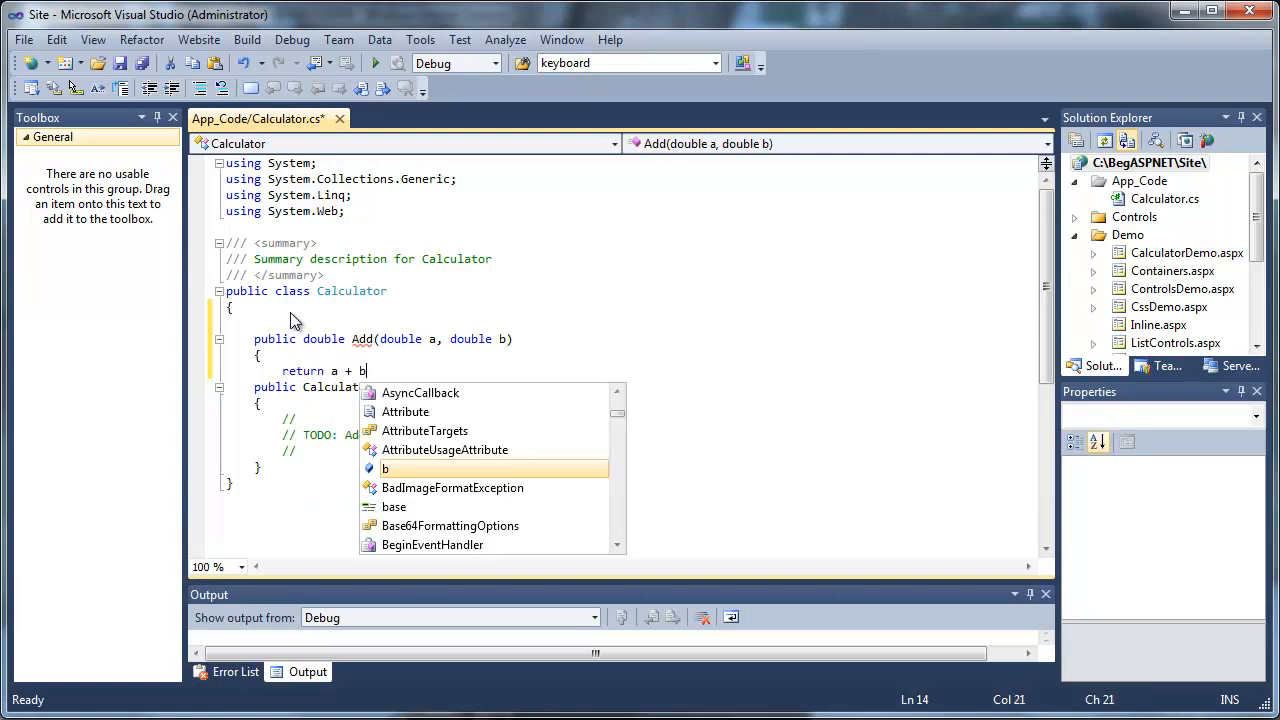
type(";")
type("}")
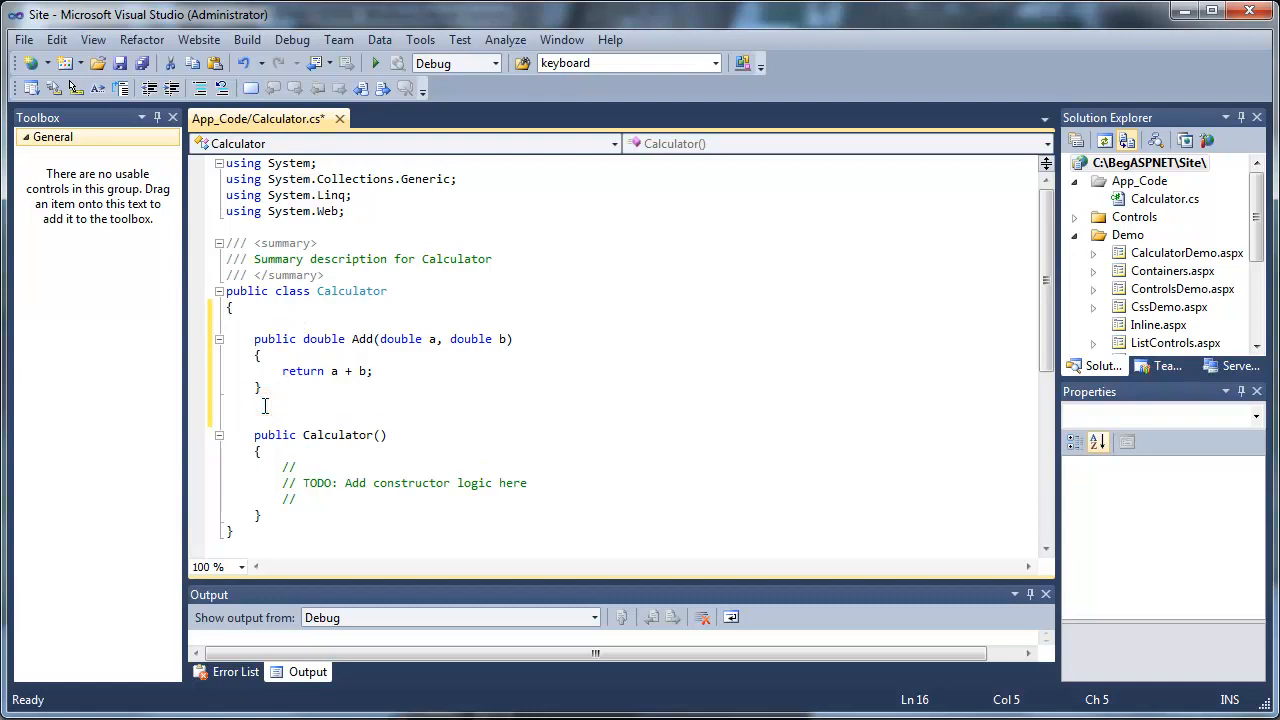
Duplicate Add into Subtract (a - b) and Multipy (a * b) methods
right_click(266, 410)
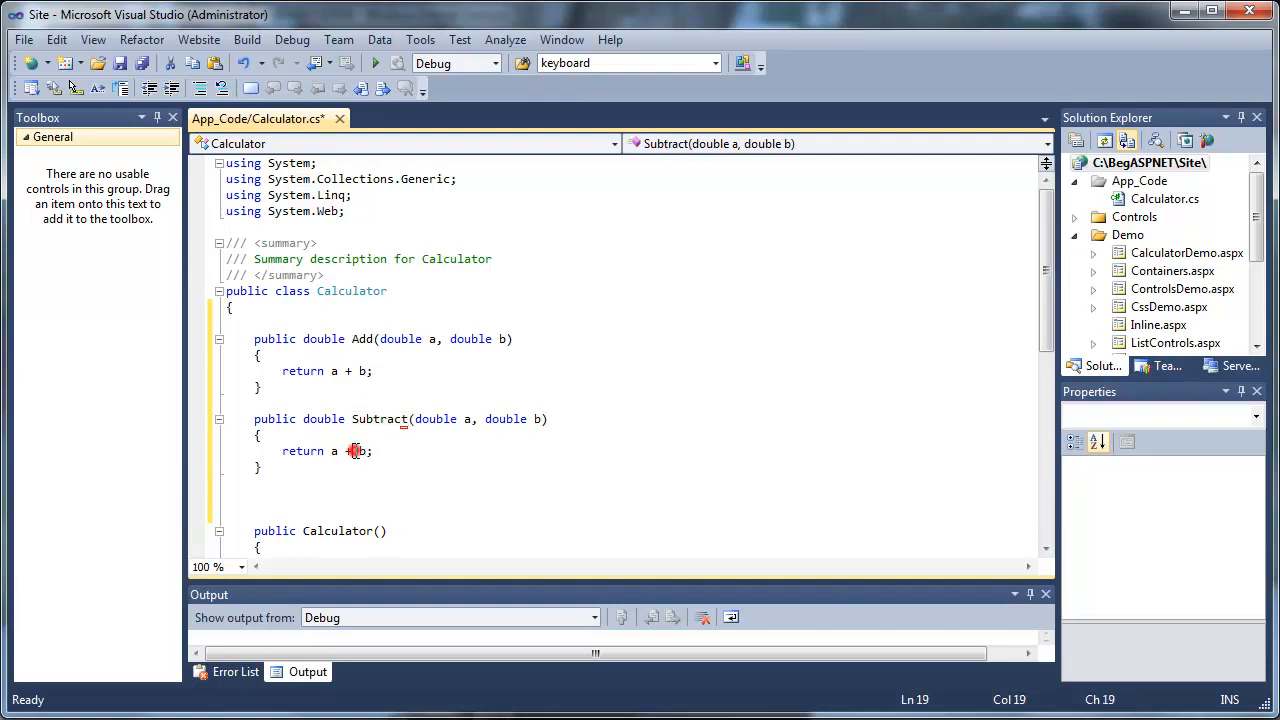
type("-")
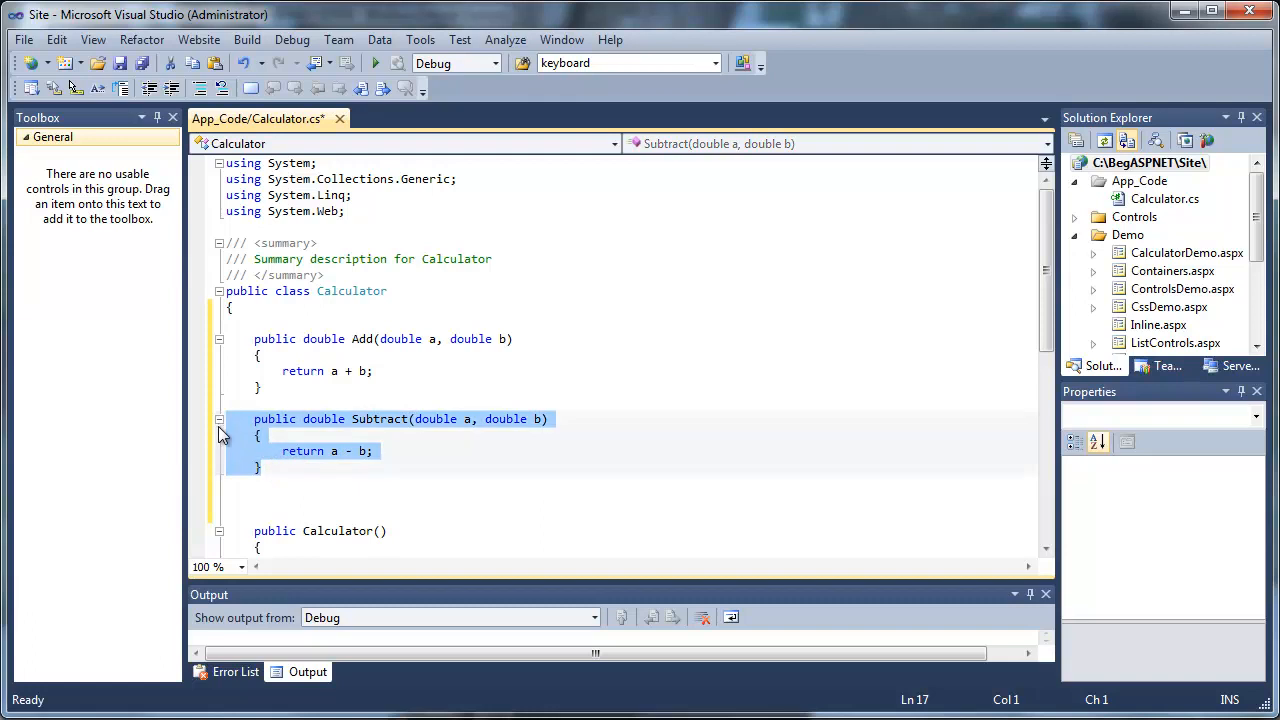
key("ctrl+v")
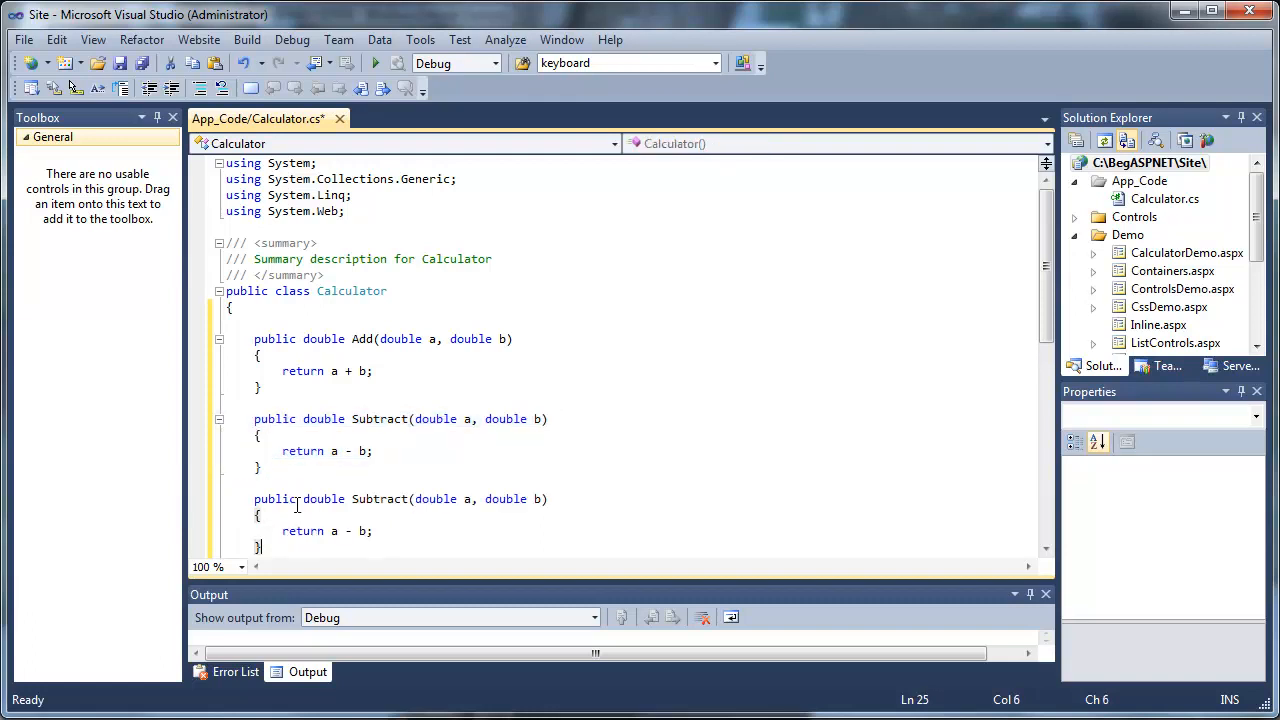
double_click(380, 499)
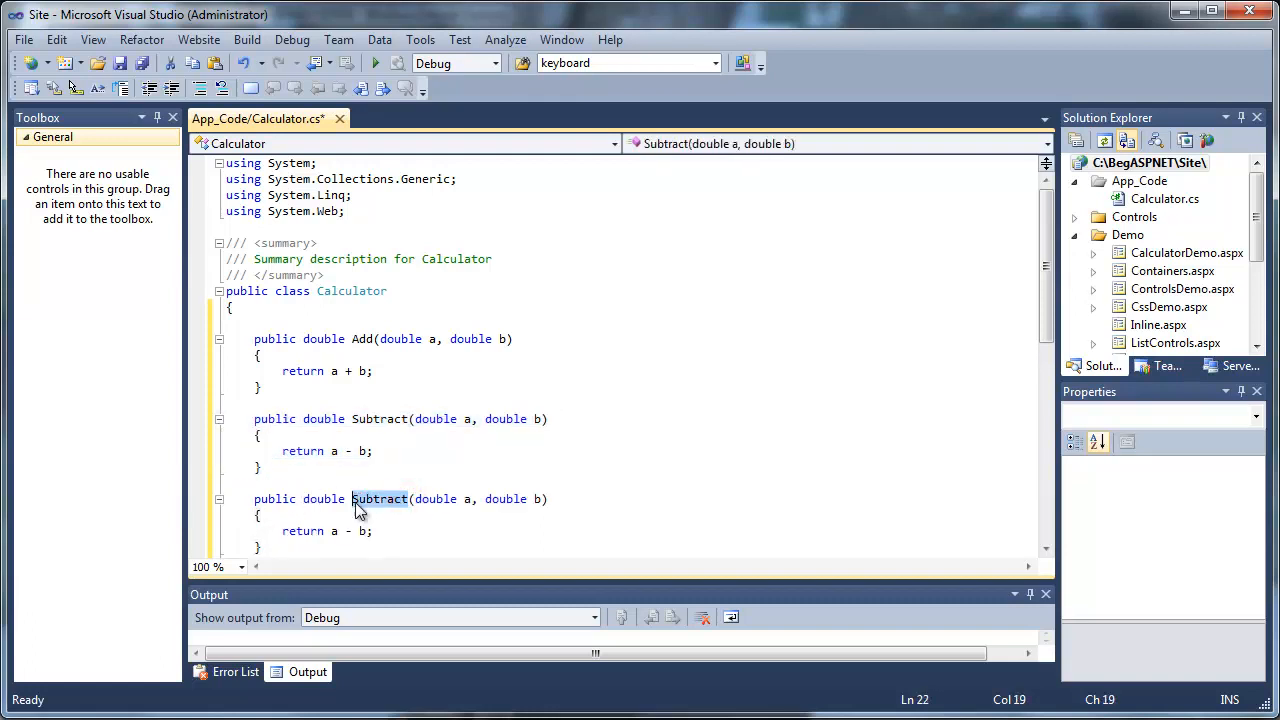
type("Multipy")
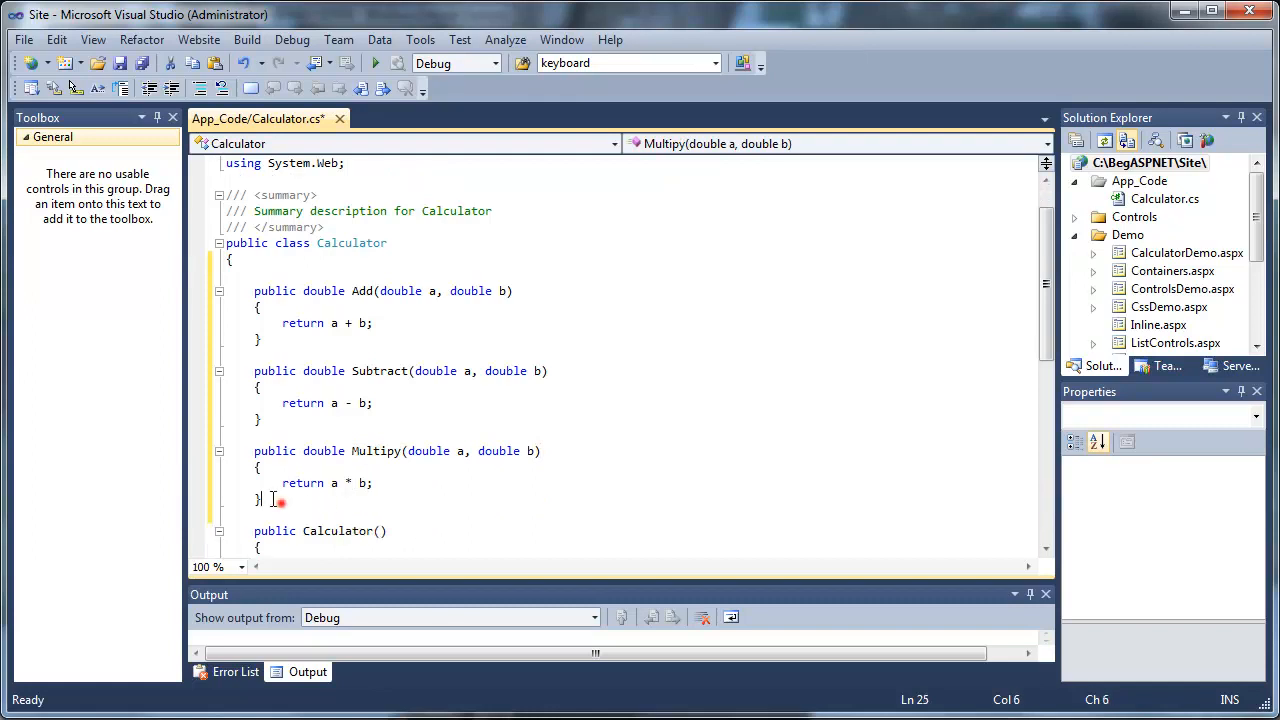
Copy Multipy, rename it Divide and change the operator to /
left_click_drag(254, 451, 254, 498)
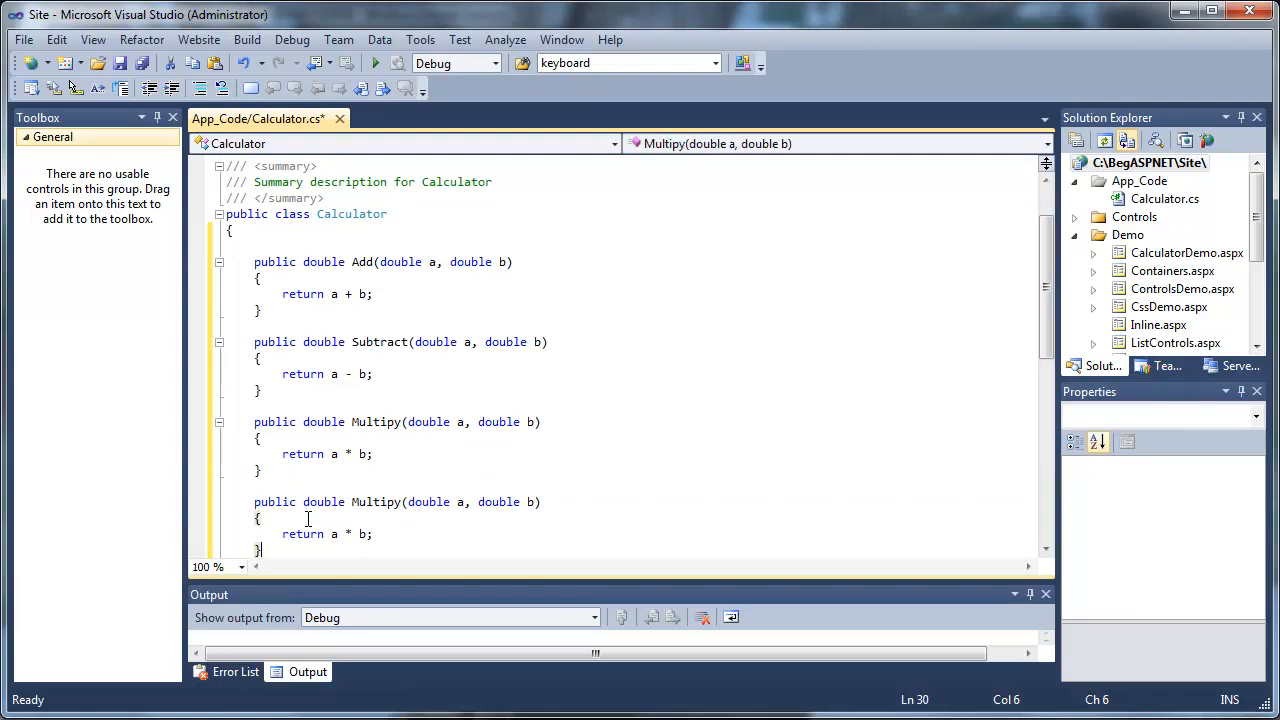
double_click(377, 502)
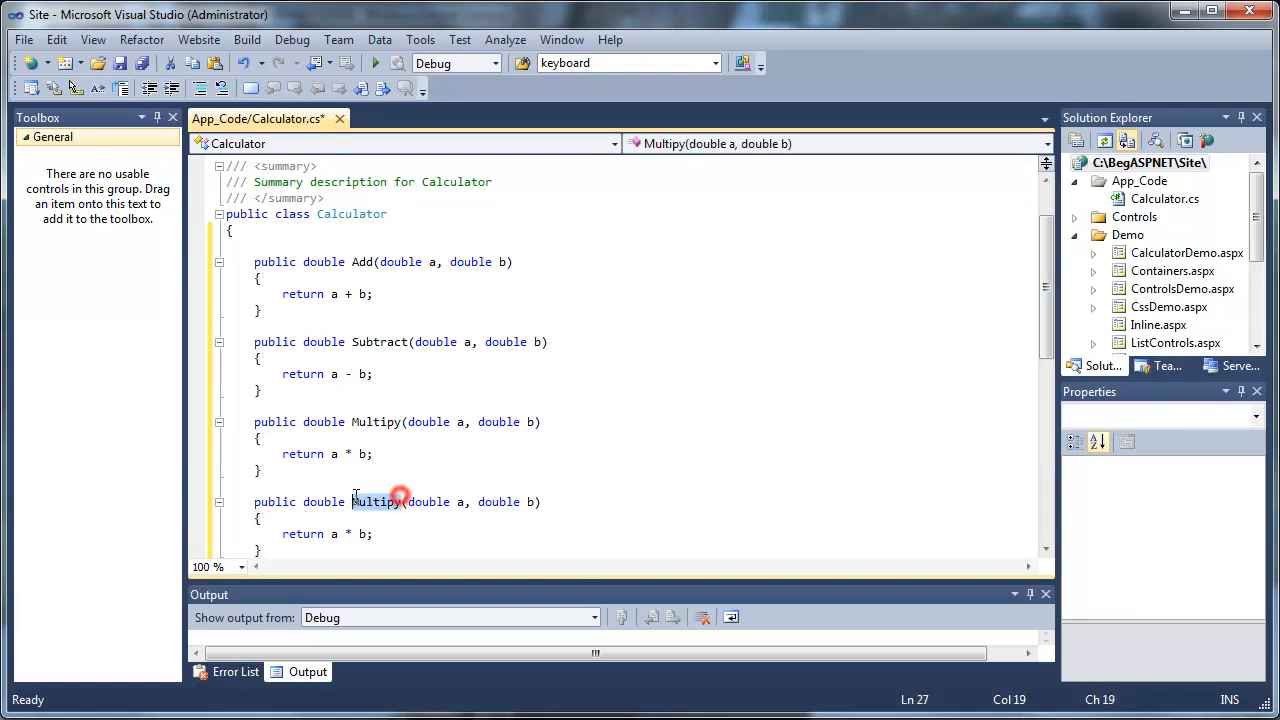
type("Divide")
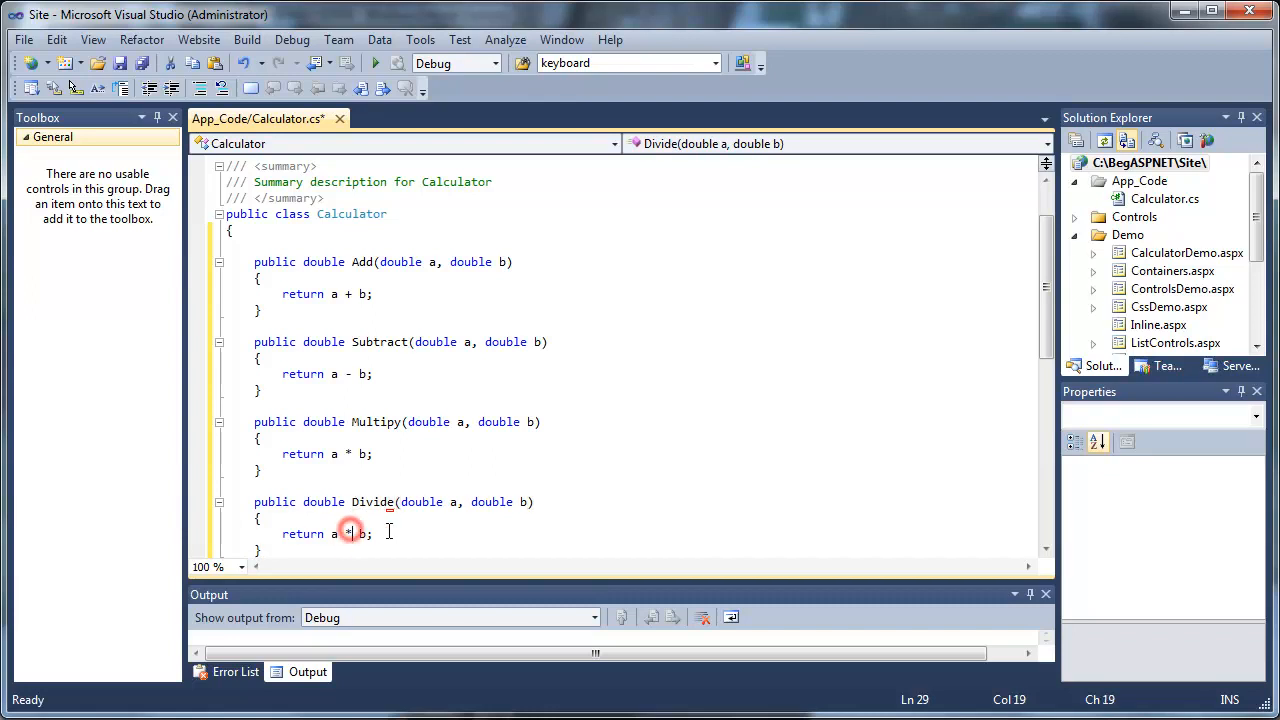
type("/")
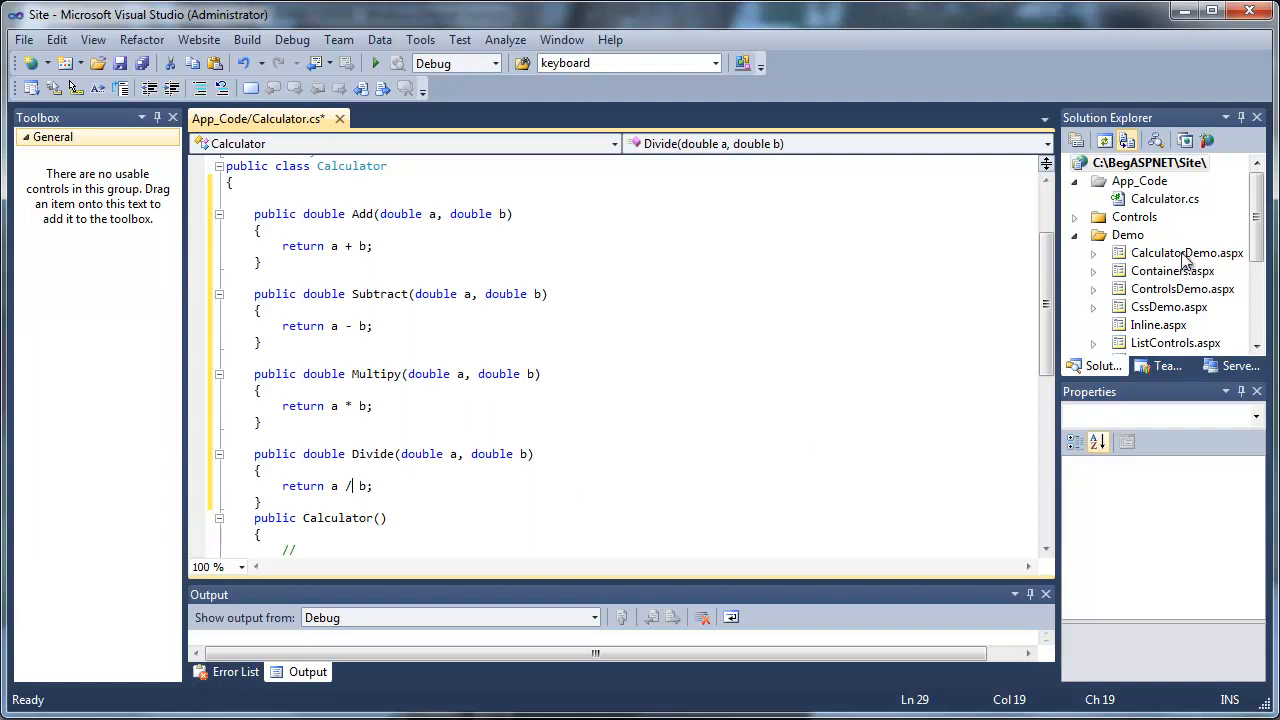
Open CalculatorDemo.aspx in Design view and jump to the Calculate button's click handler
double_click(1185, 252)
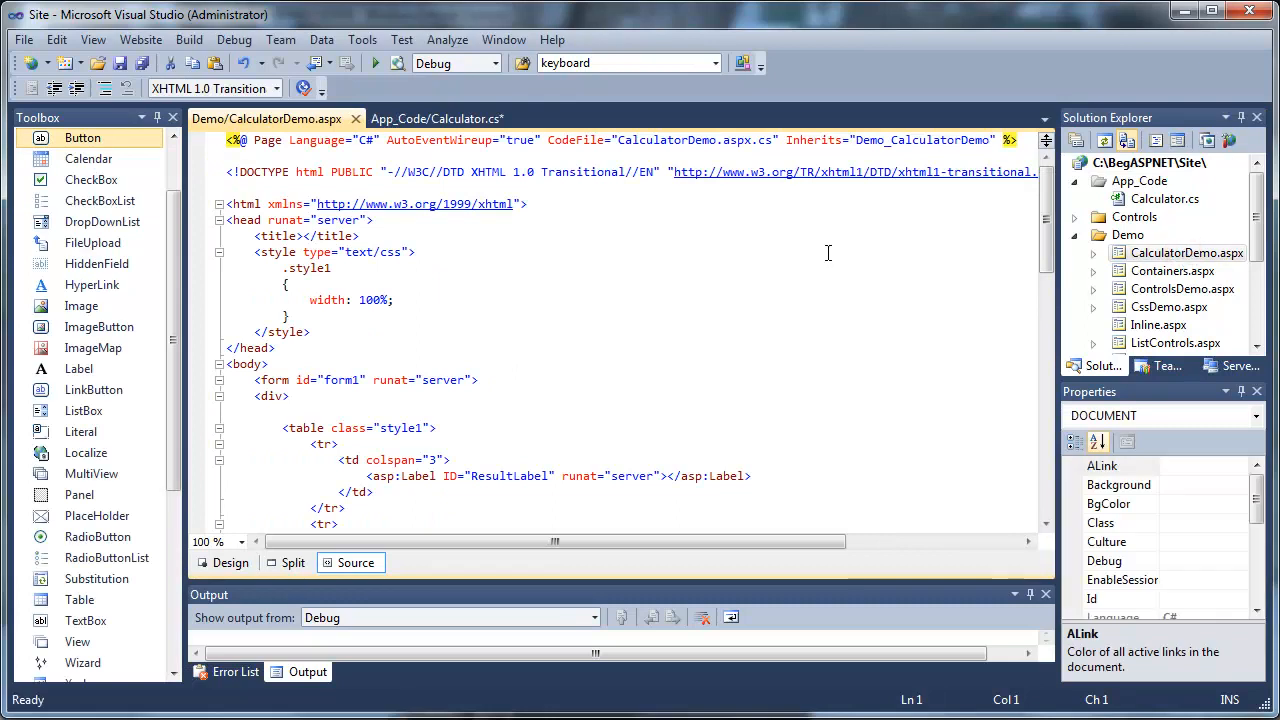
left_click(228, 563)
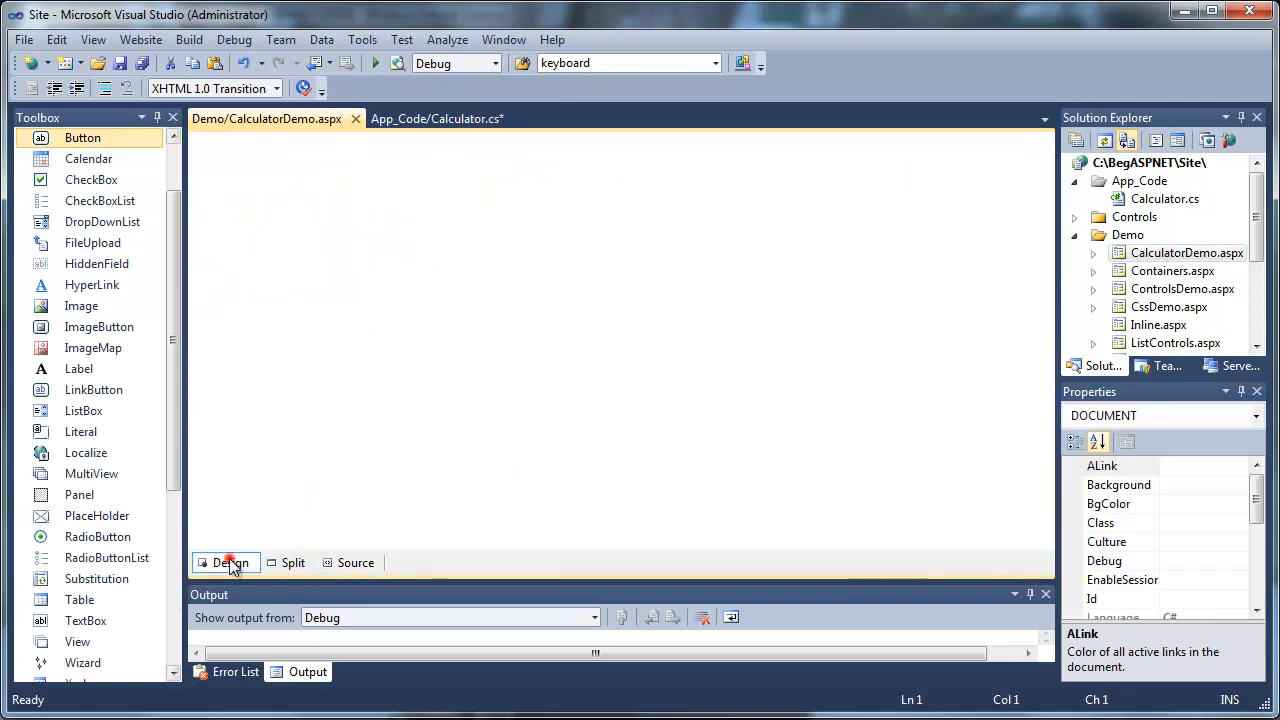
left_click(227, 562)
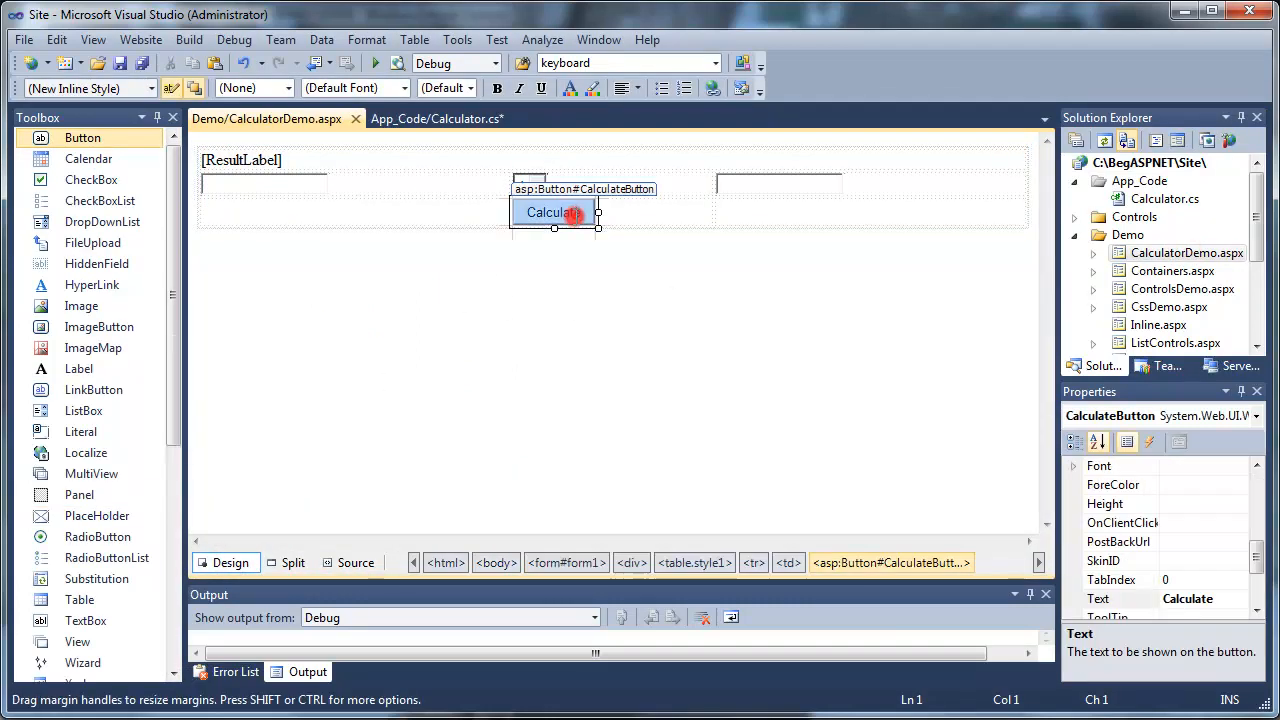
double_click(549, 212)
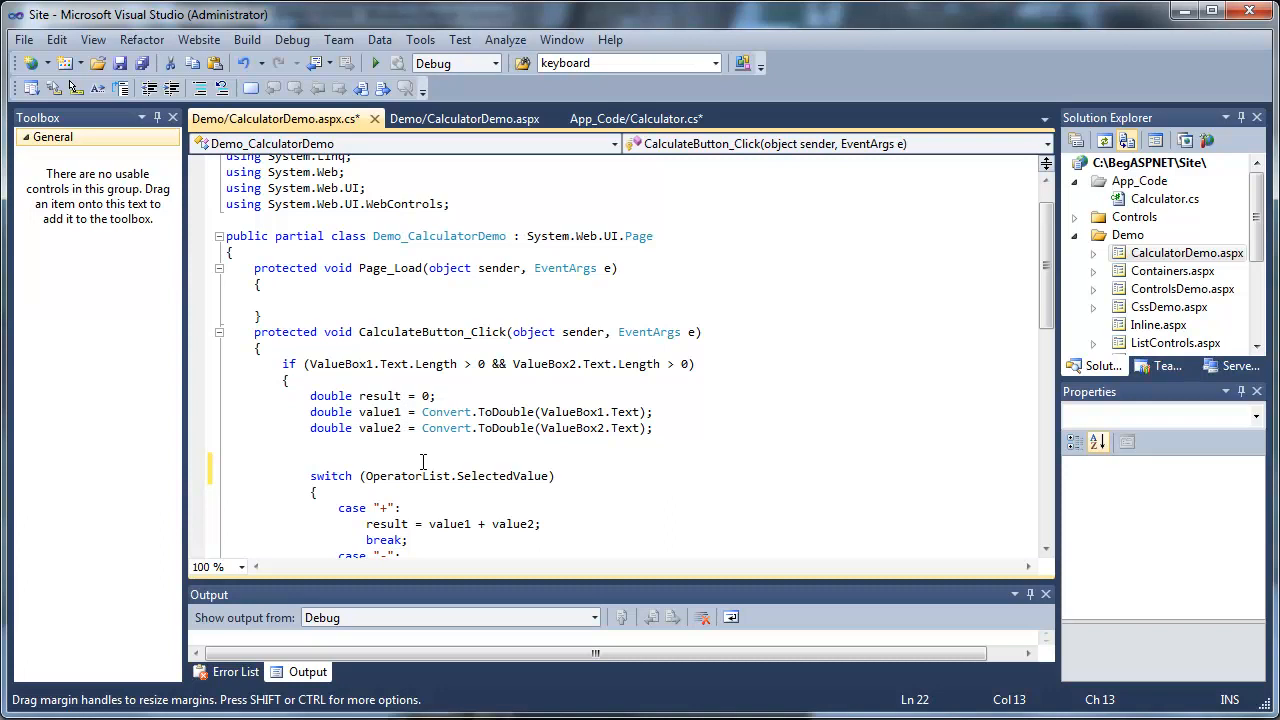
Type Calculator myCalculator = new Calculator(); above the switch statement
type("Calculator")
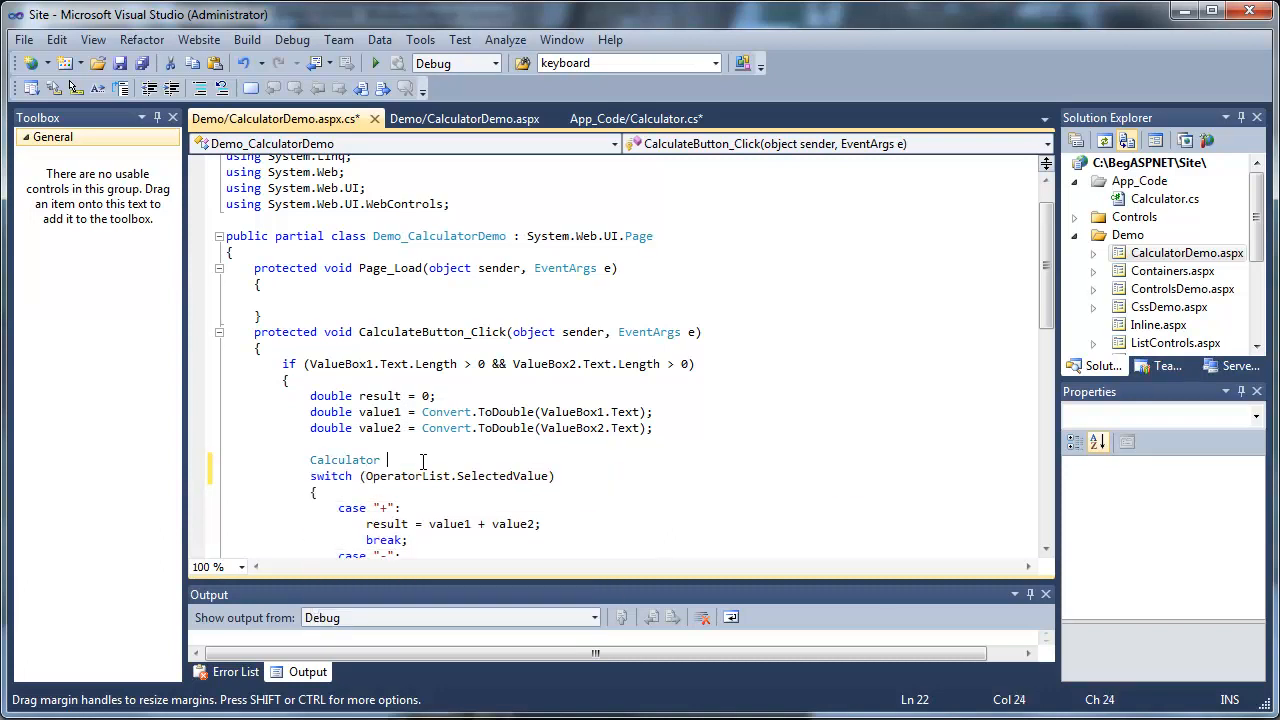
type("myCalculator =")
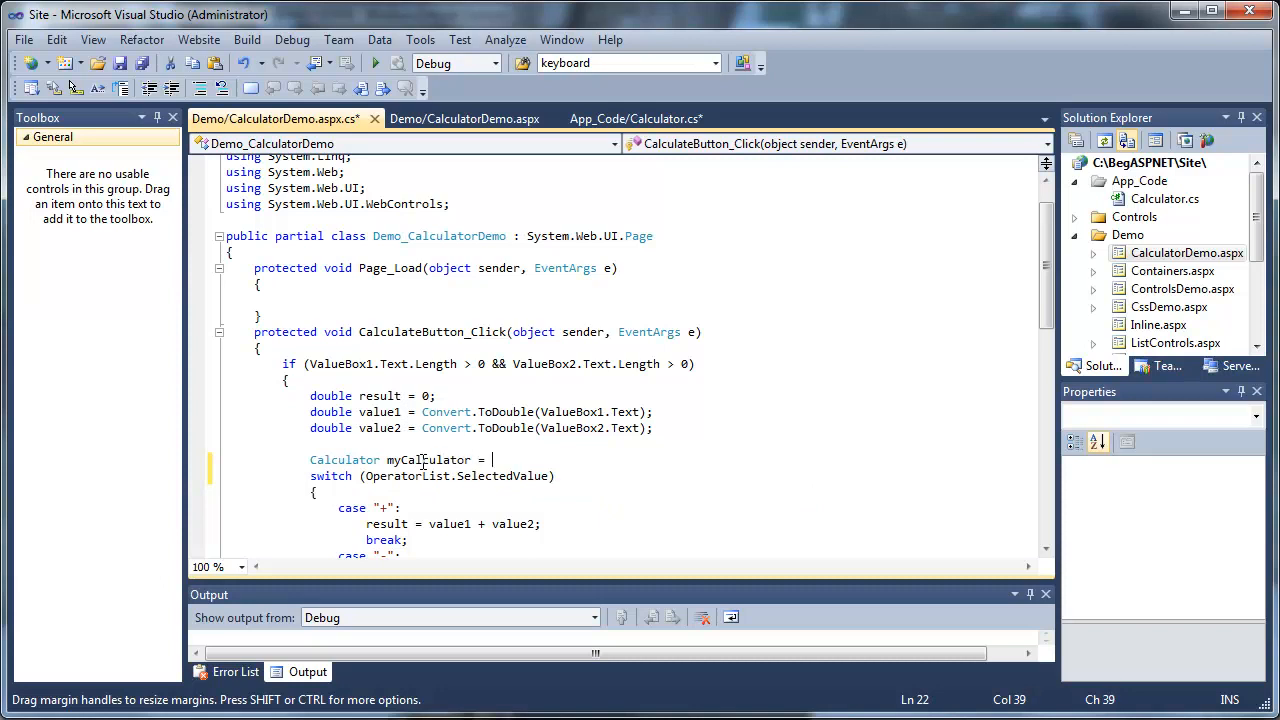
type("new Calculator();")
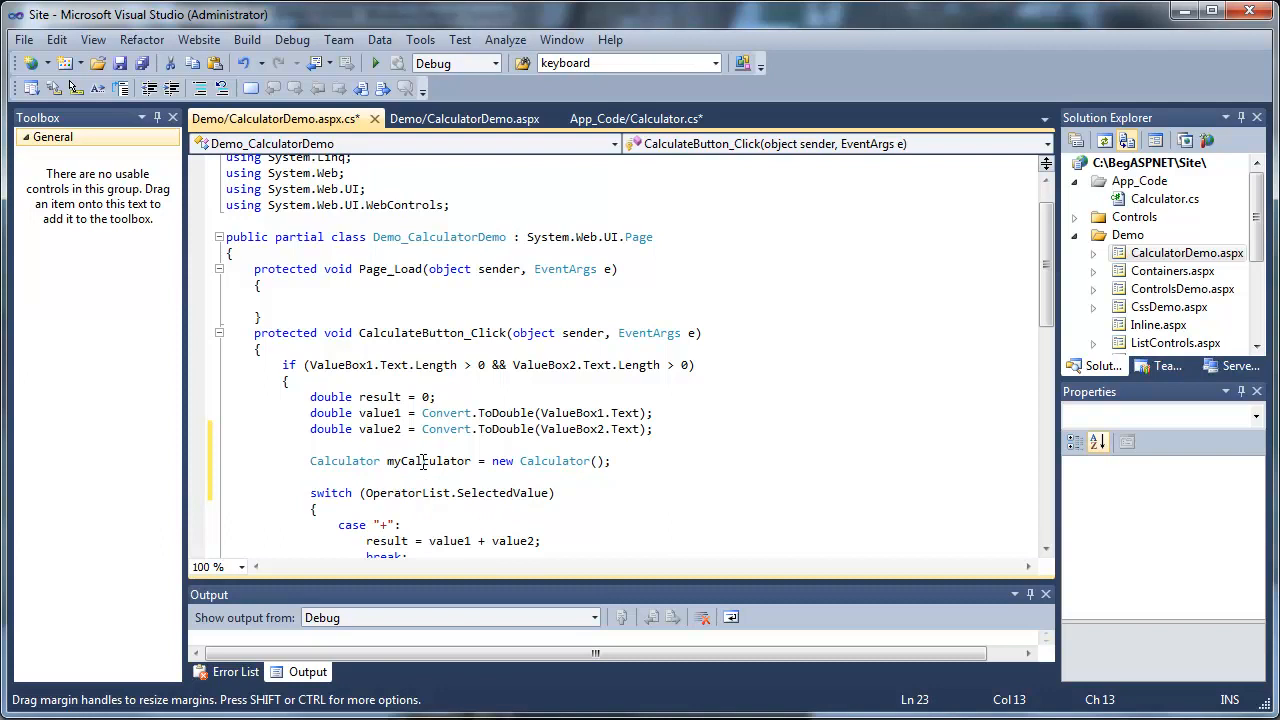
scroll("down", 3)
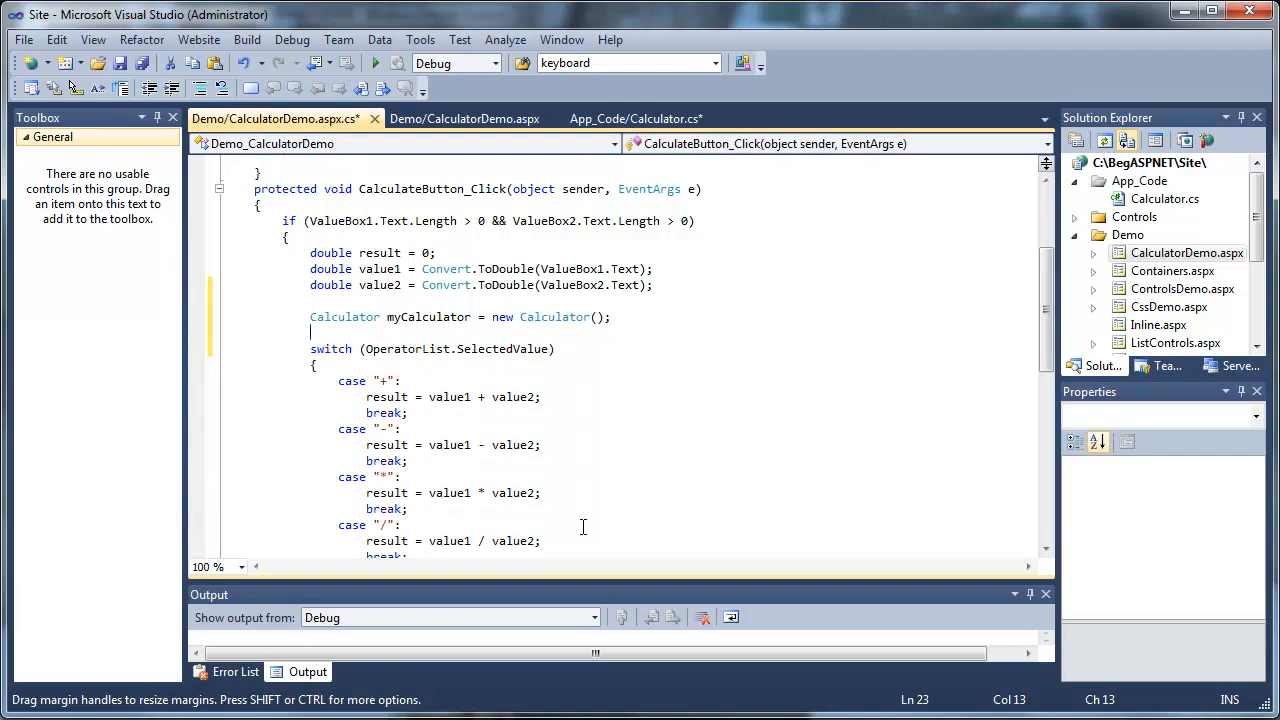
Change the + and - cases to myCalculator.Add and myCalculator.Subtract on value1, value2
scroll("down", 3)
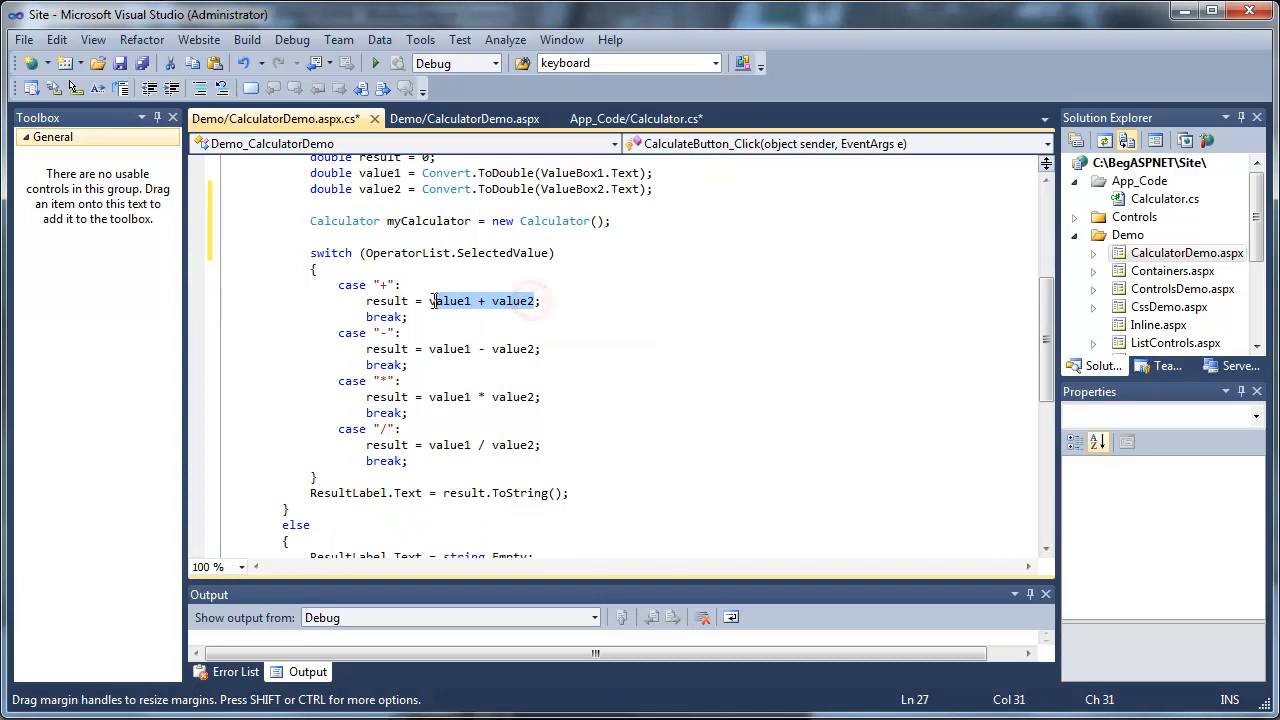
type("myCalculator")
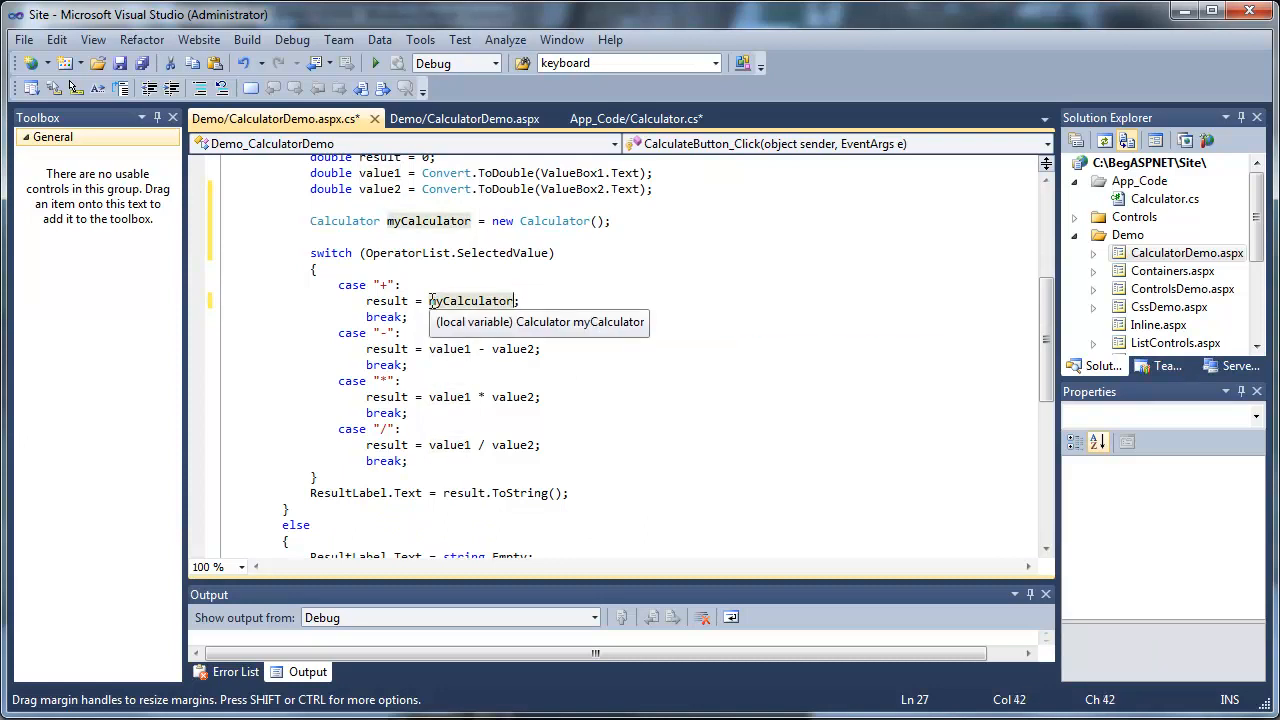
type(".Add")
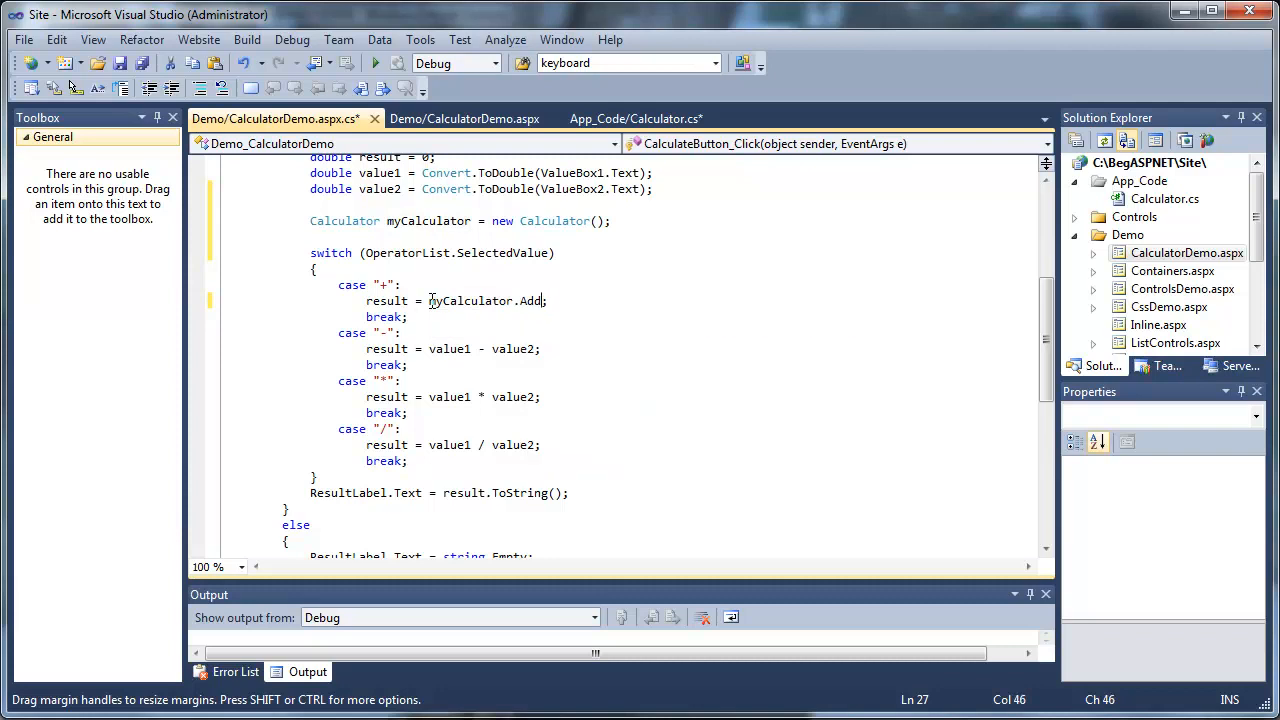
type("(v")
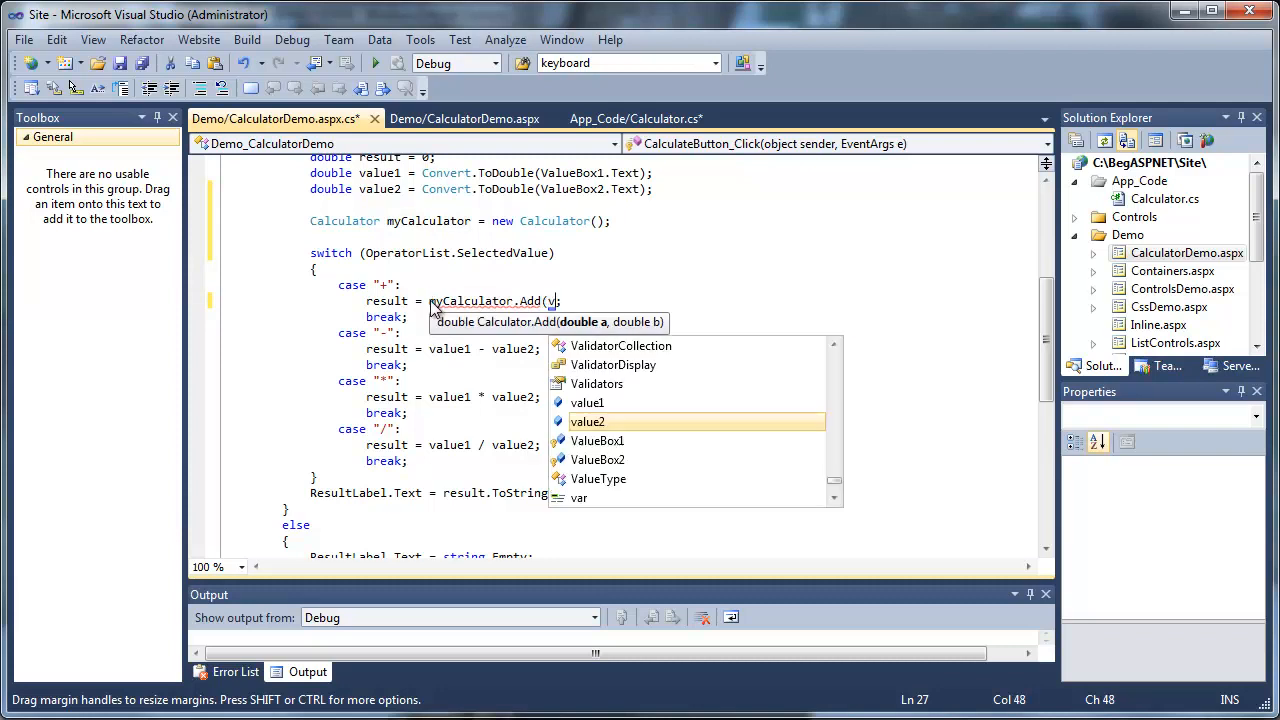
type("value1")
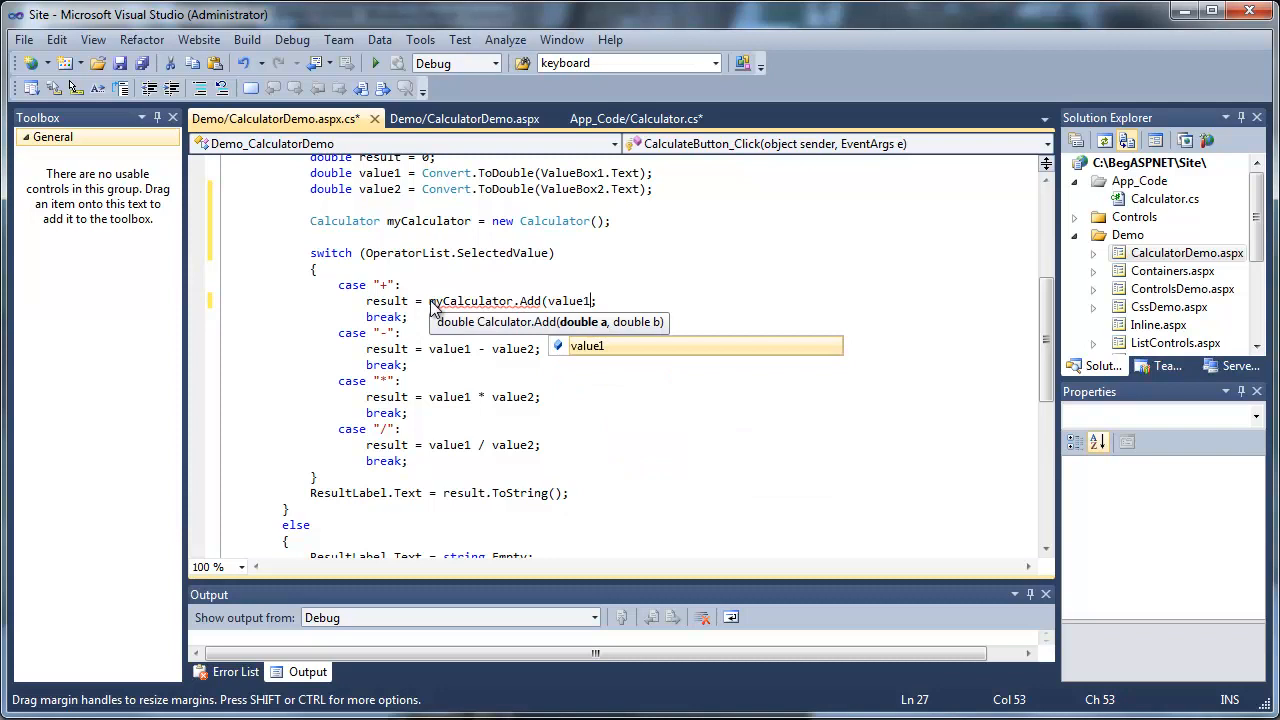
type(", value2")
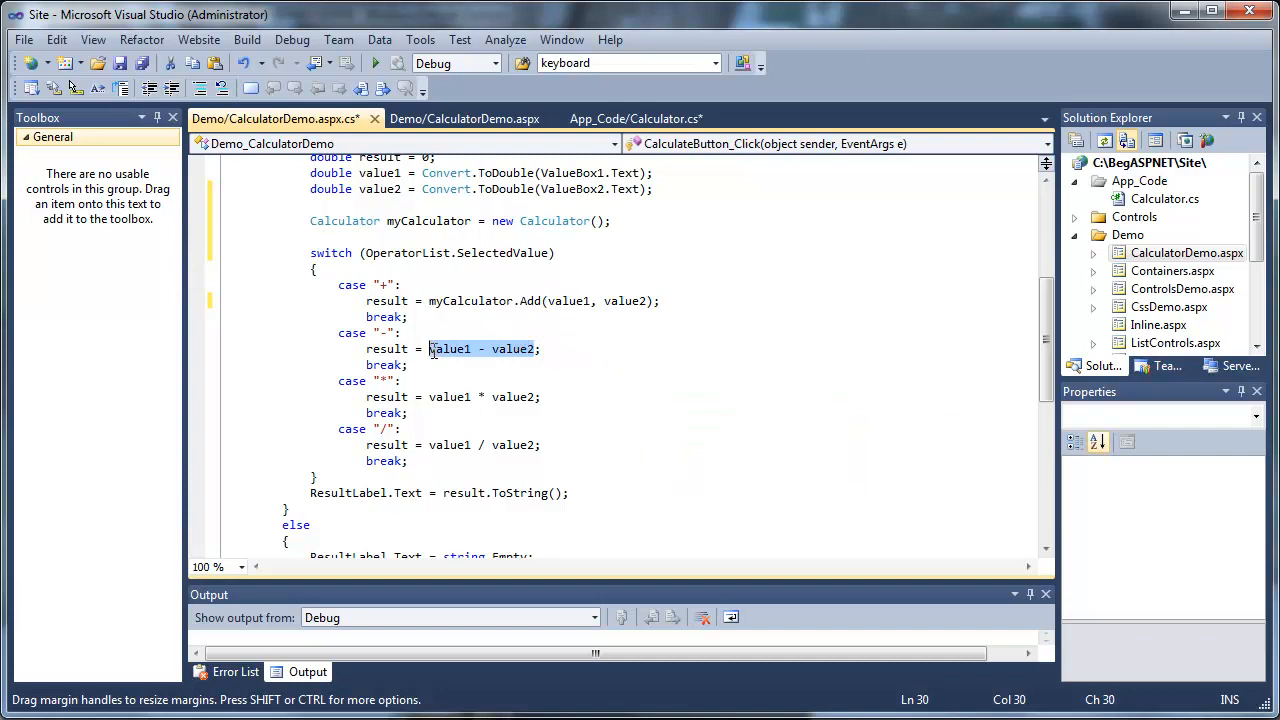
type("my;")
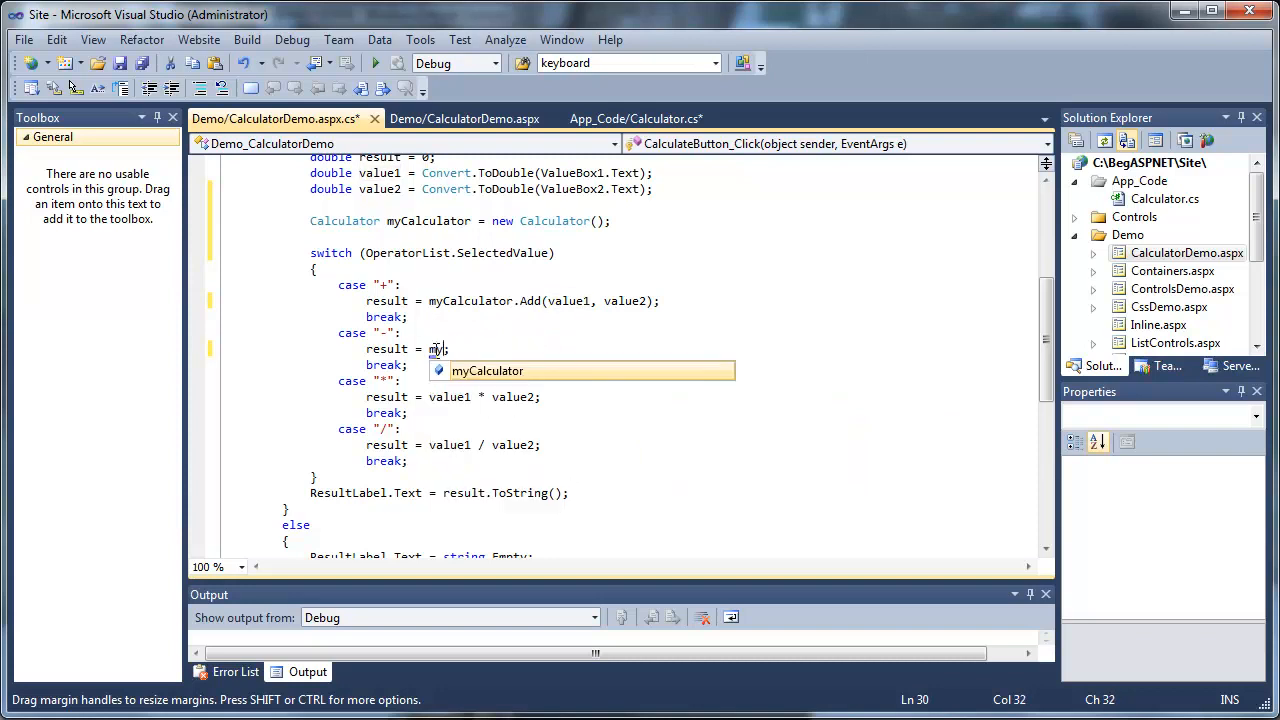
type("Calculator")
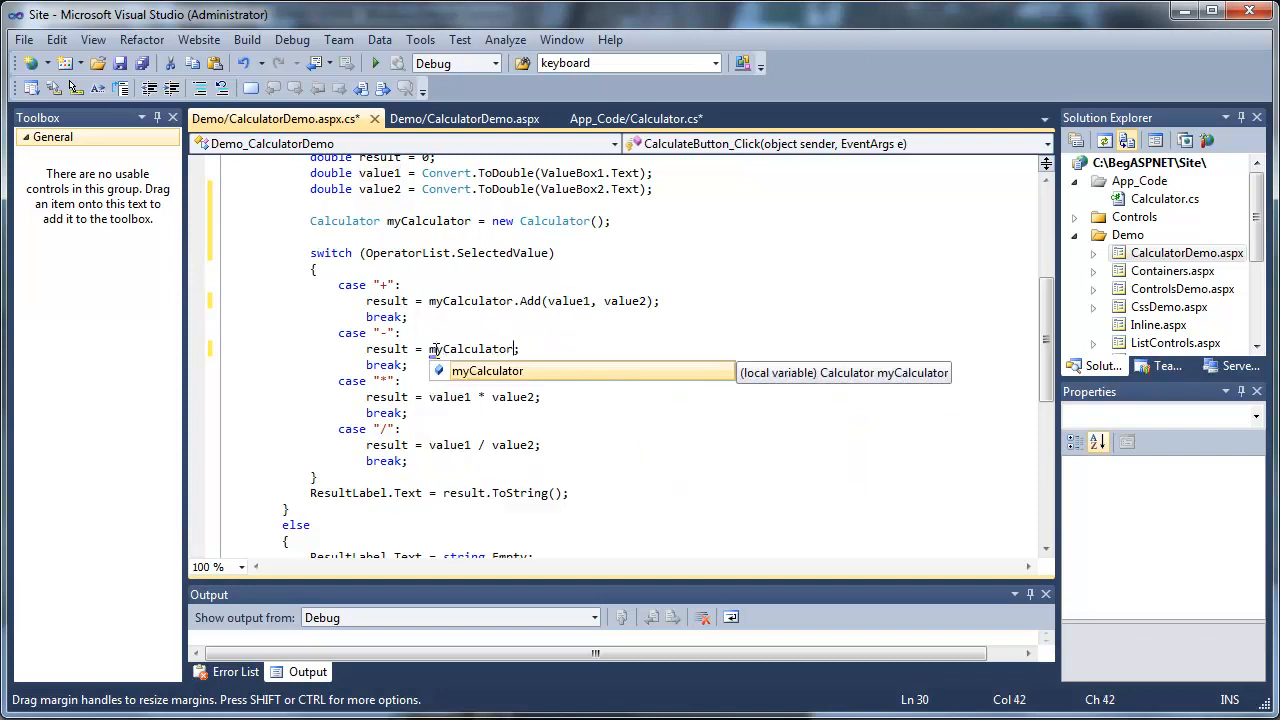
type(".Subtract")
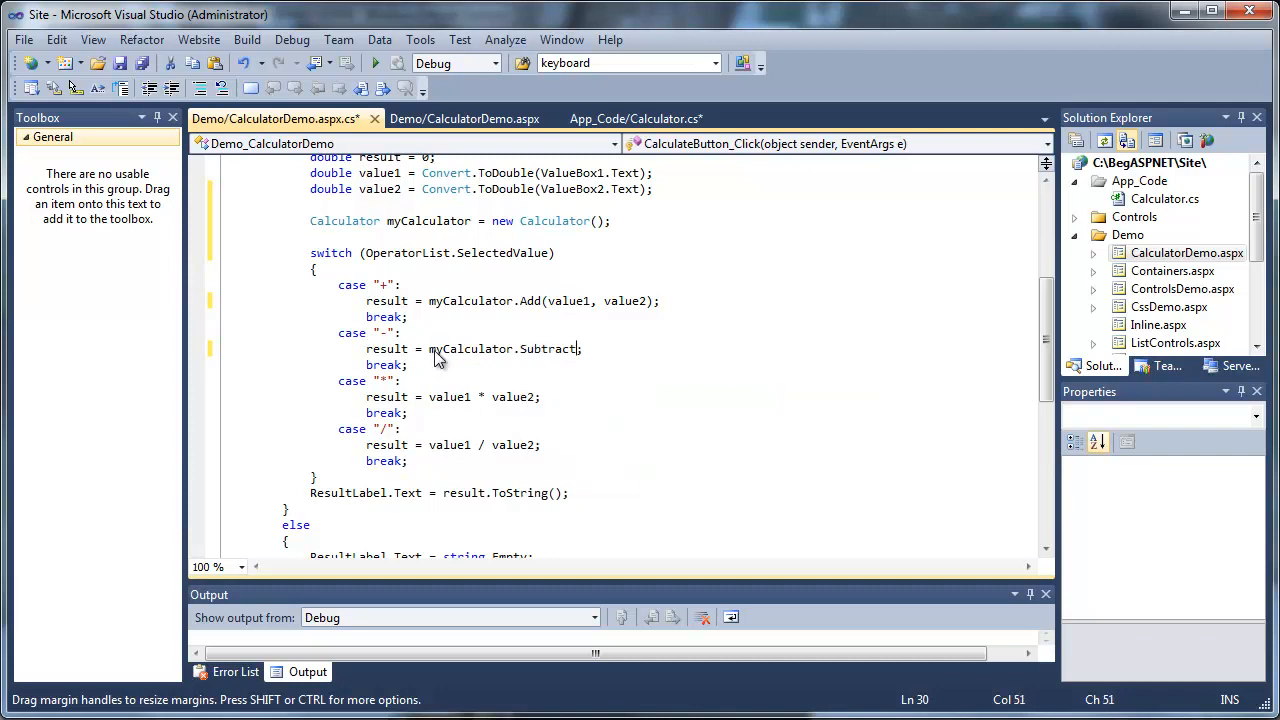
type("(value1")
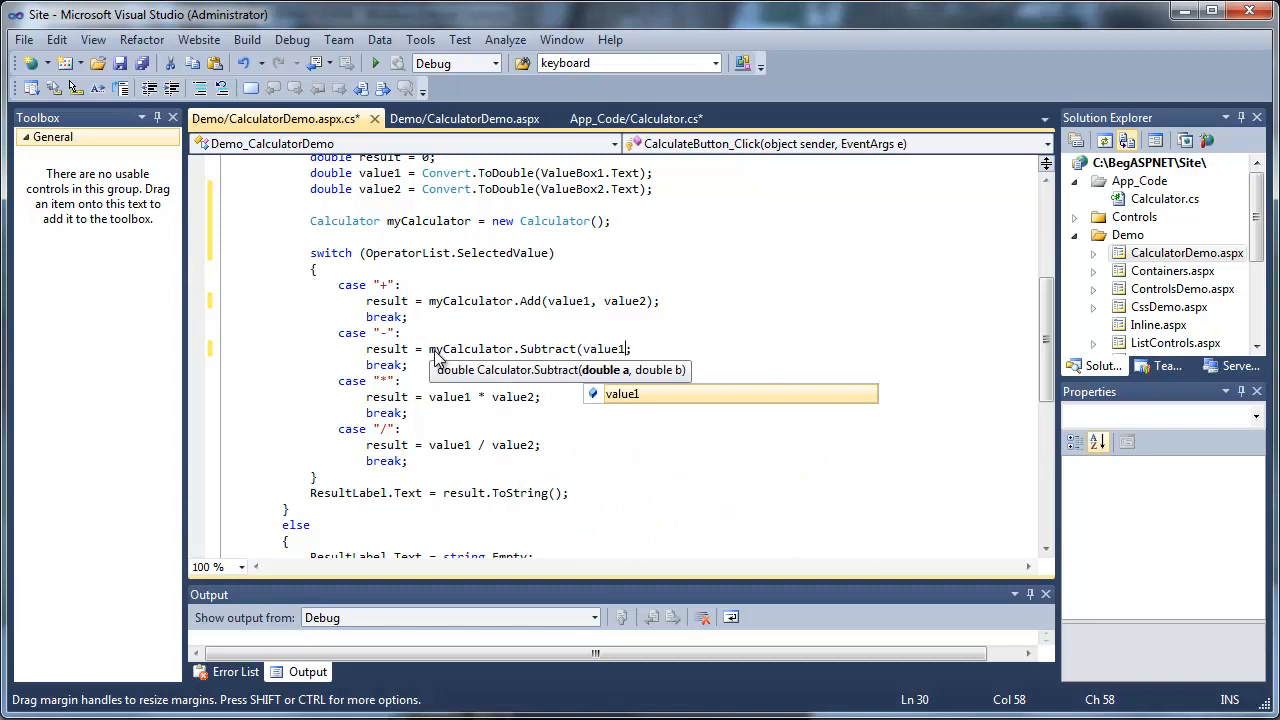
type(",val")
left_click(455, 397)
type("myCalculator")
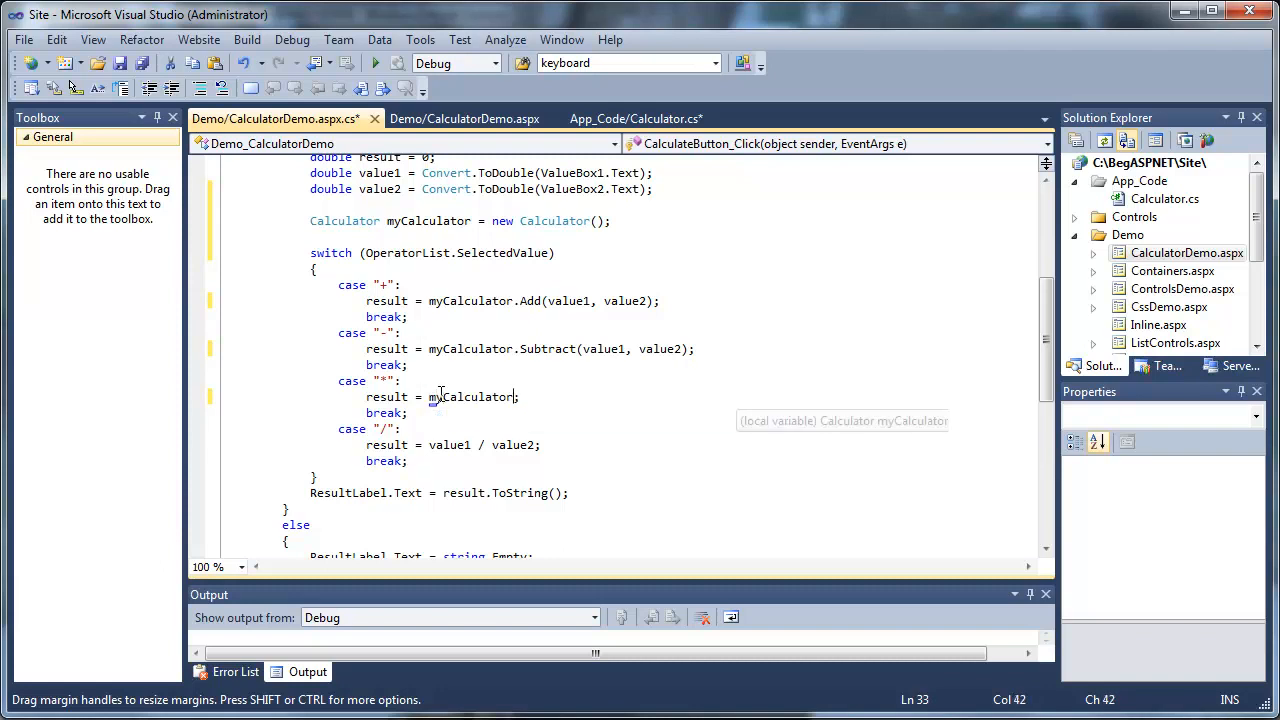
Change the * and / cases to myCalculator.Multipy and myCalculator.Divide on value1, value2
type(".")
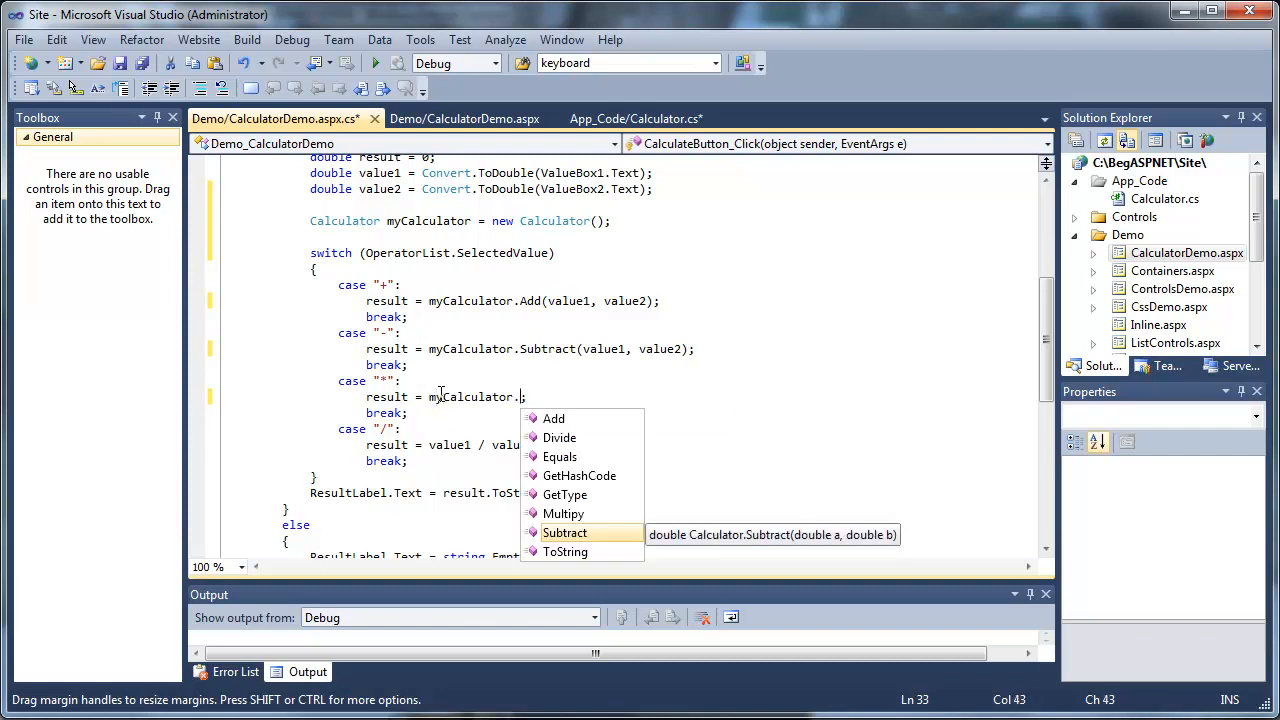
double_click(563, 513)
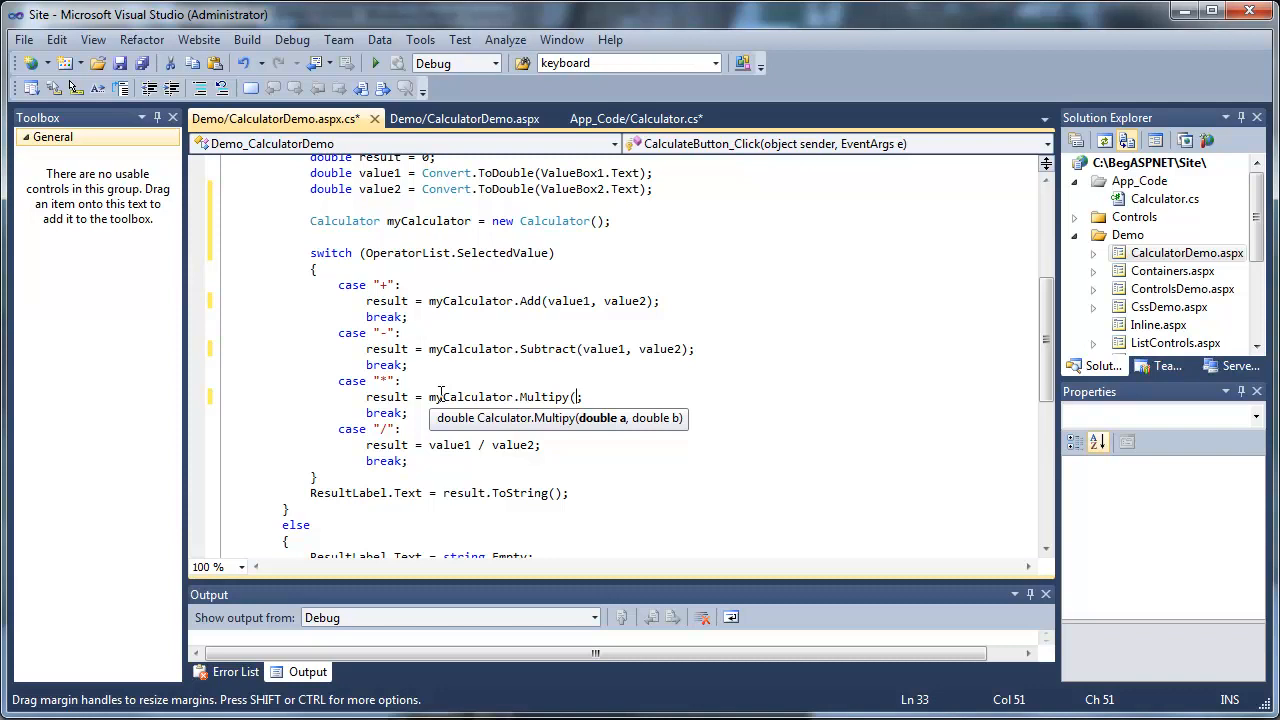
type("value1,")
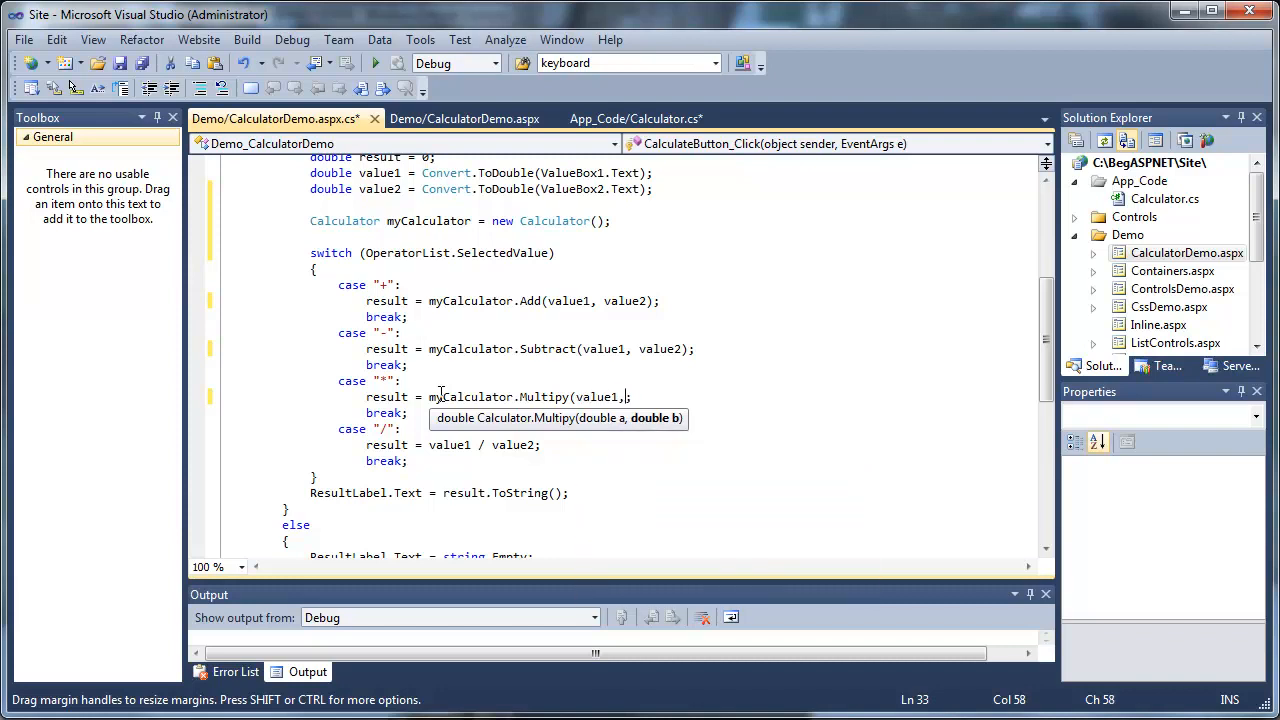
type("value2)")
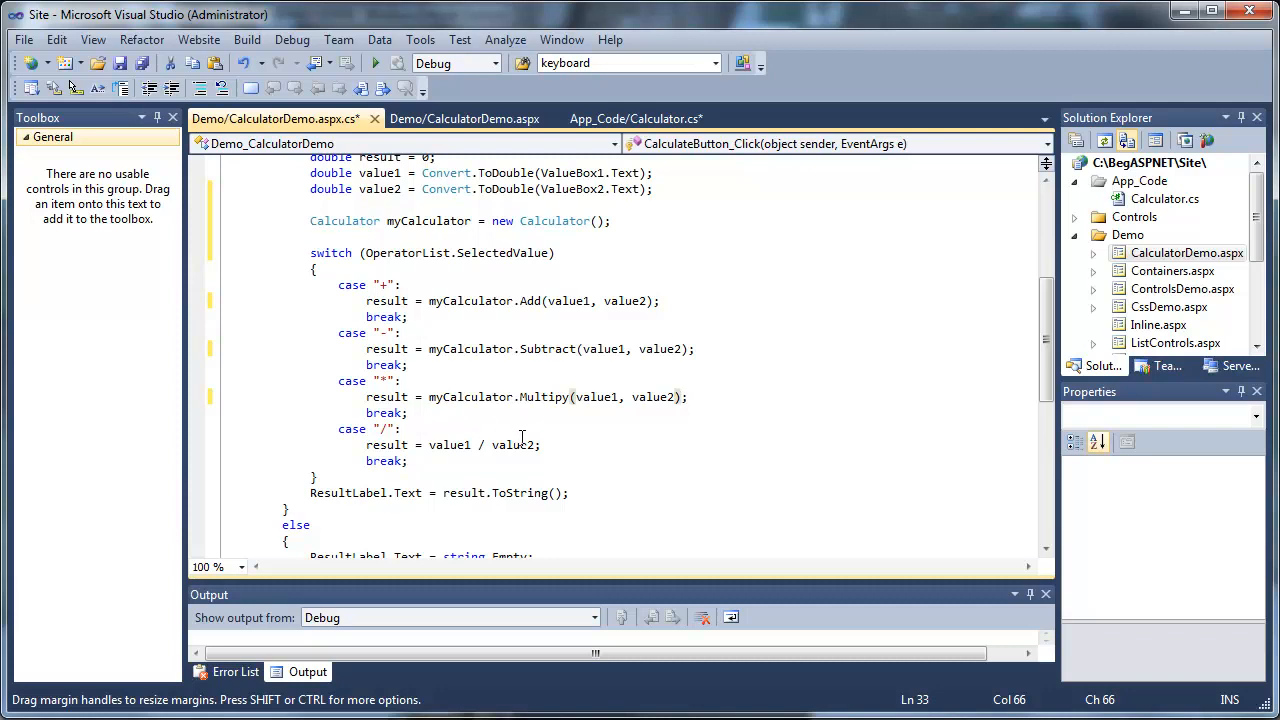
mouse_move(450, 445)
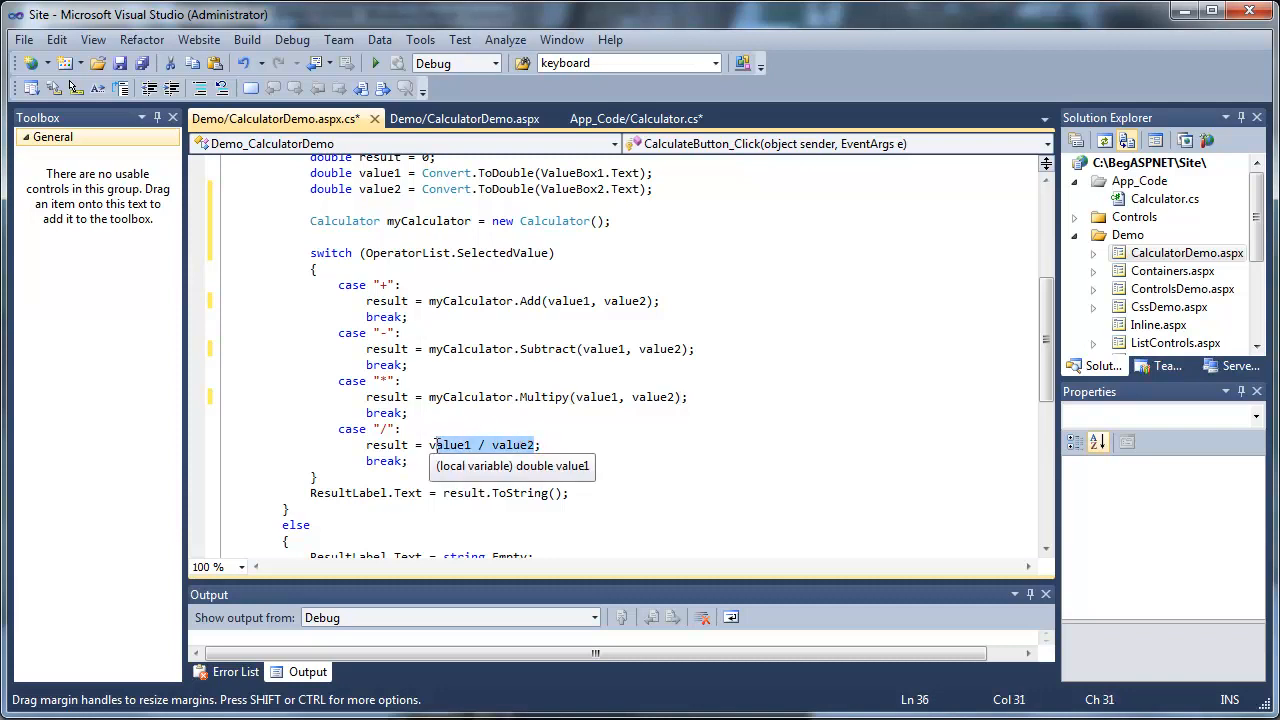
type("my;")
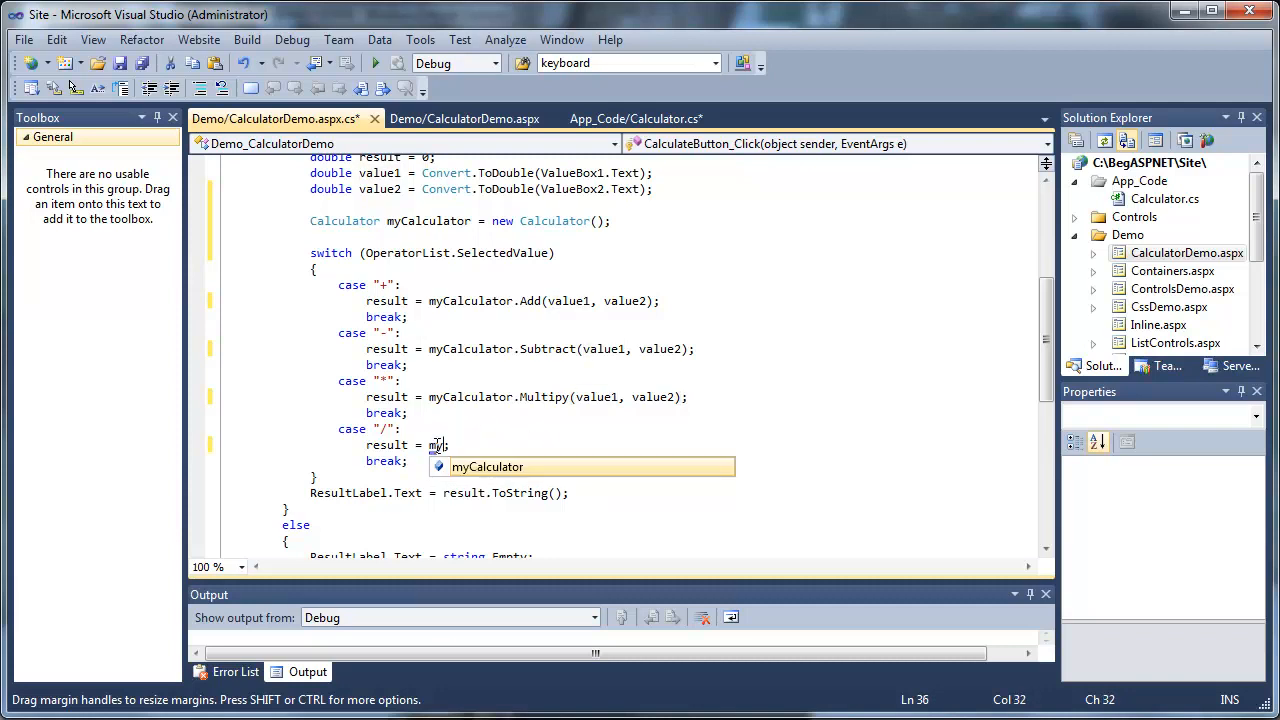
type(".d")
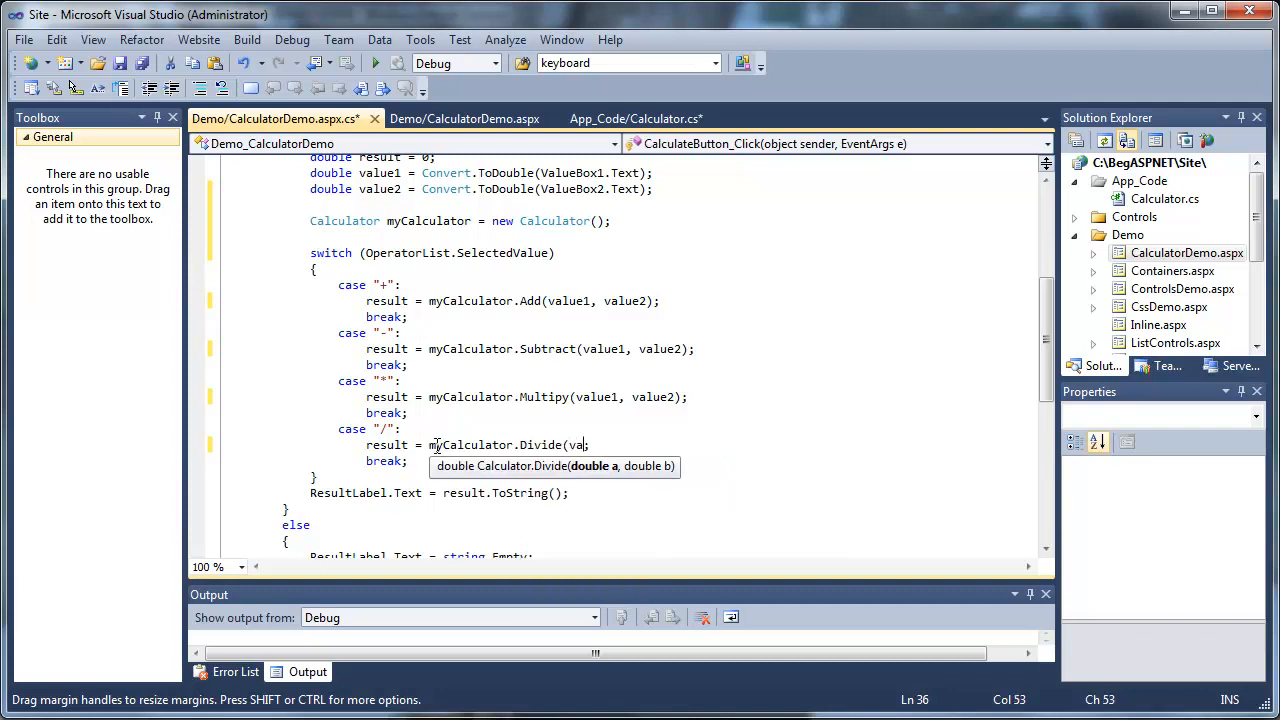
type("value1, value2)")
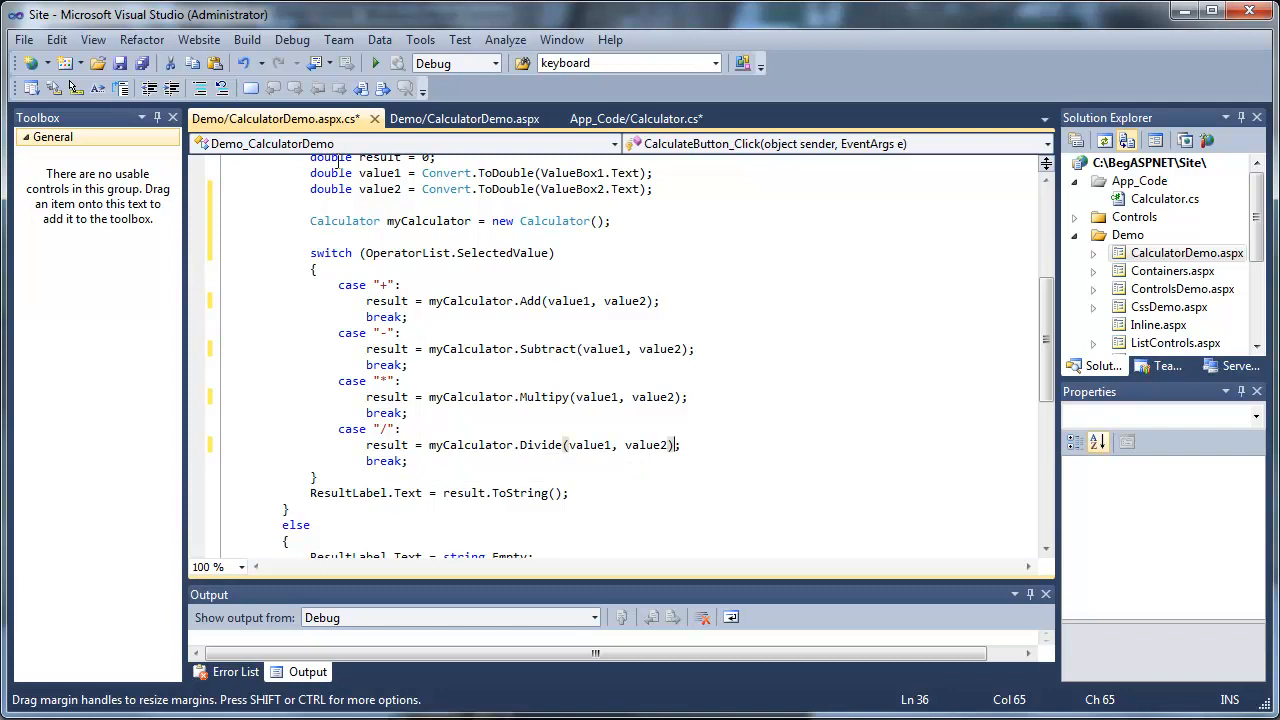
Save all edited files and start debugging the website
left_click(144, 63)
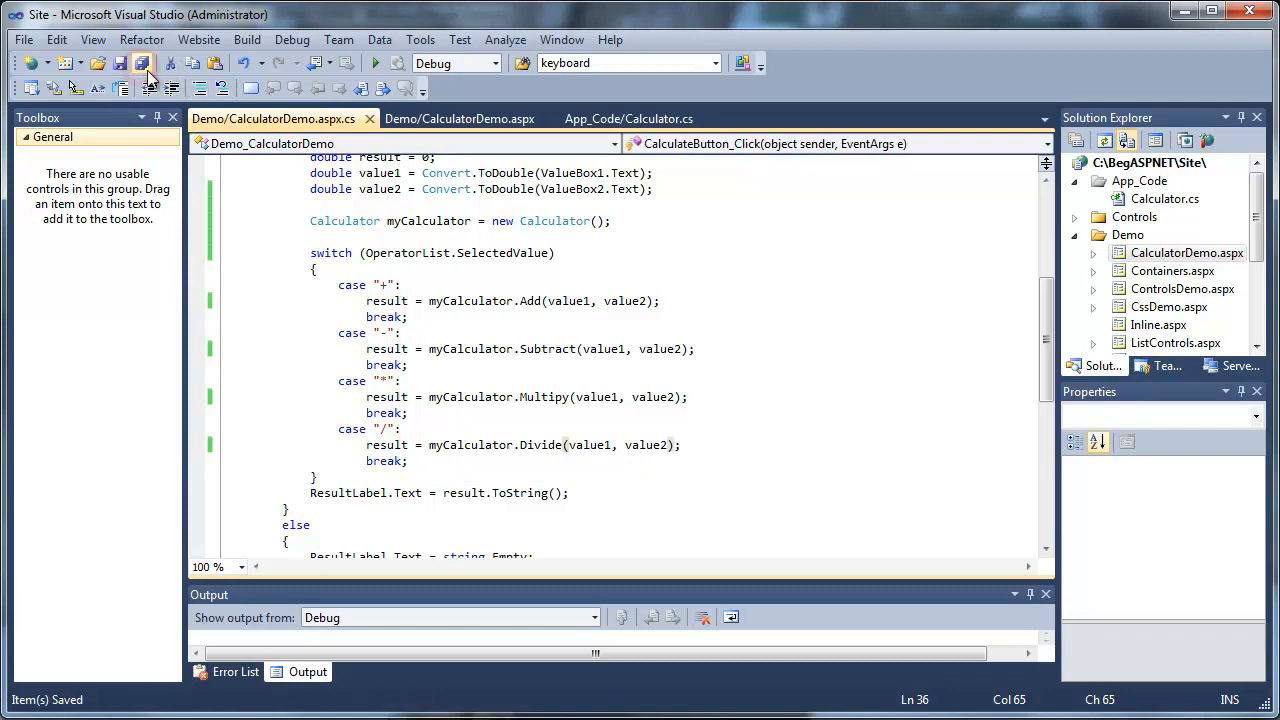
mouse_move(375, 62)
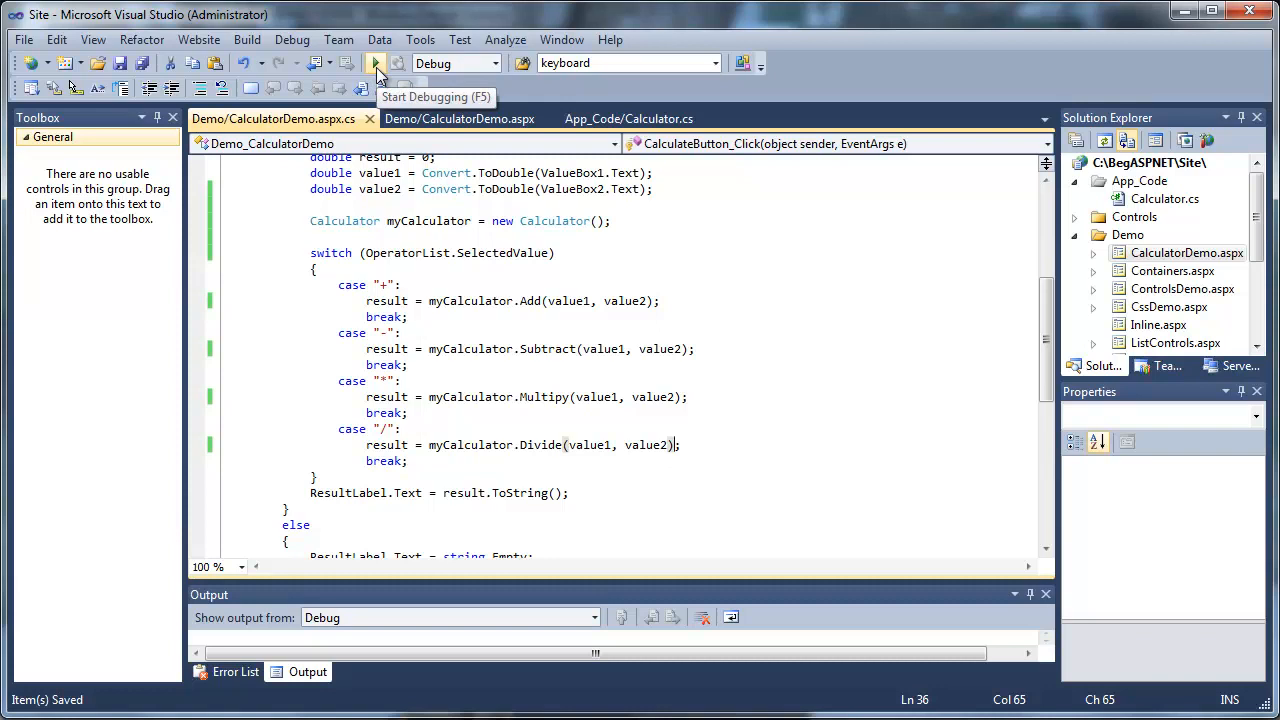
left_click(375, 62)
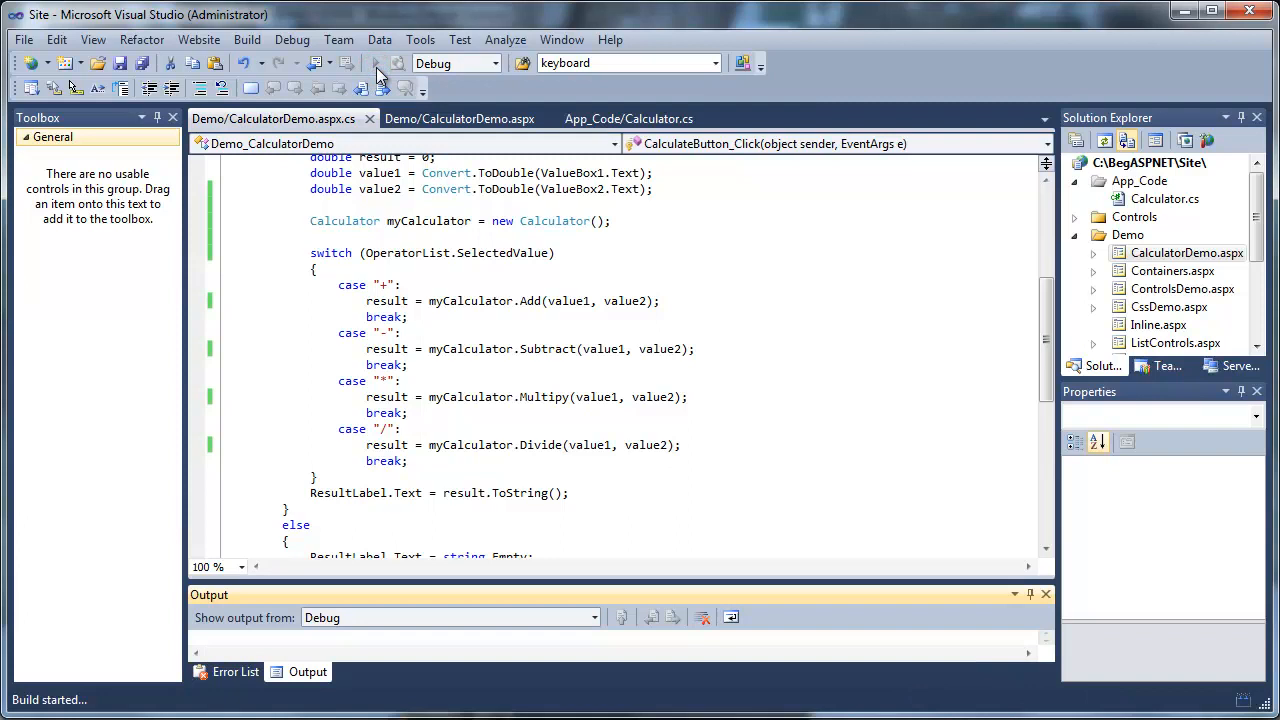